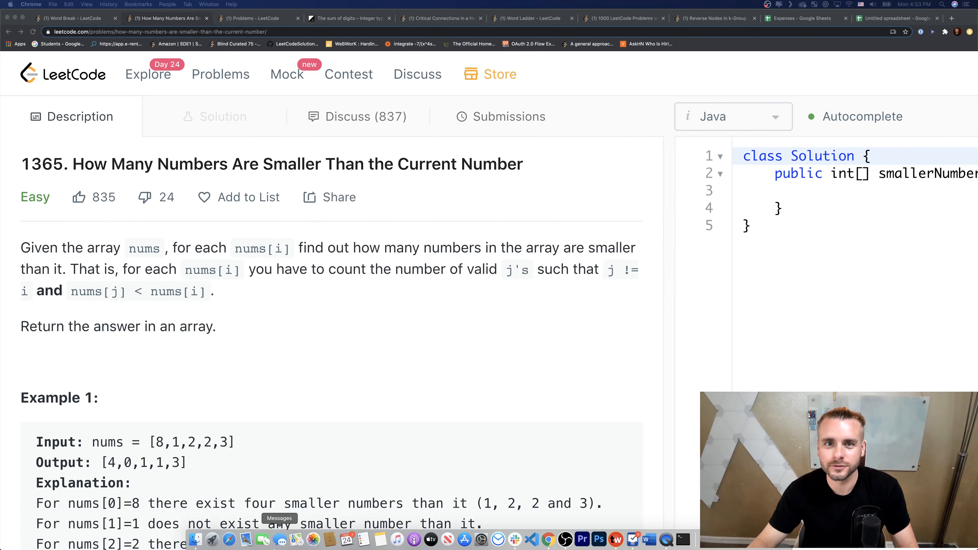
- Highlight values in Example 1's input array [8, 1, 2, 2, 3] in the problem description
scroll(down, 3)
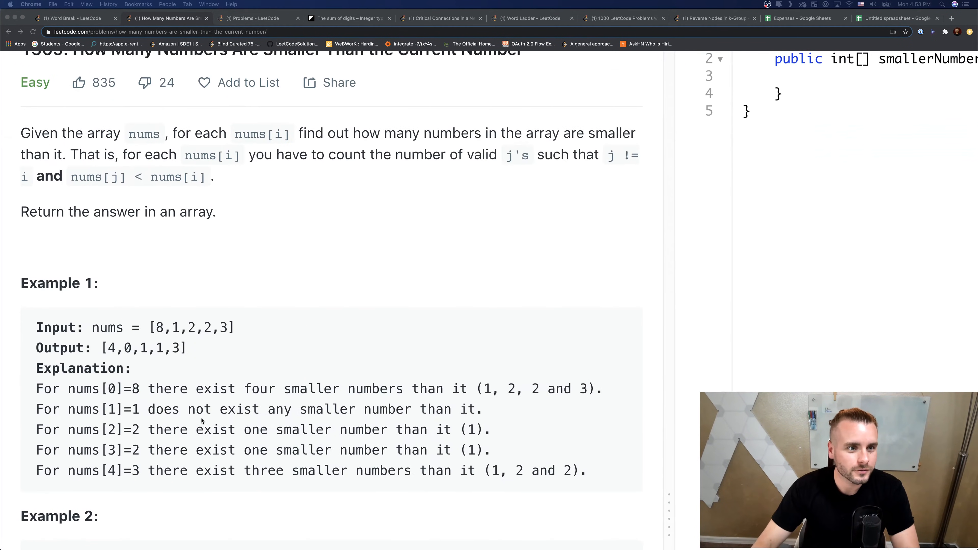
mouse_move(342, 136)
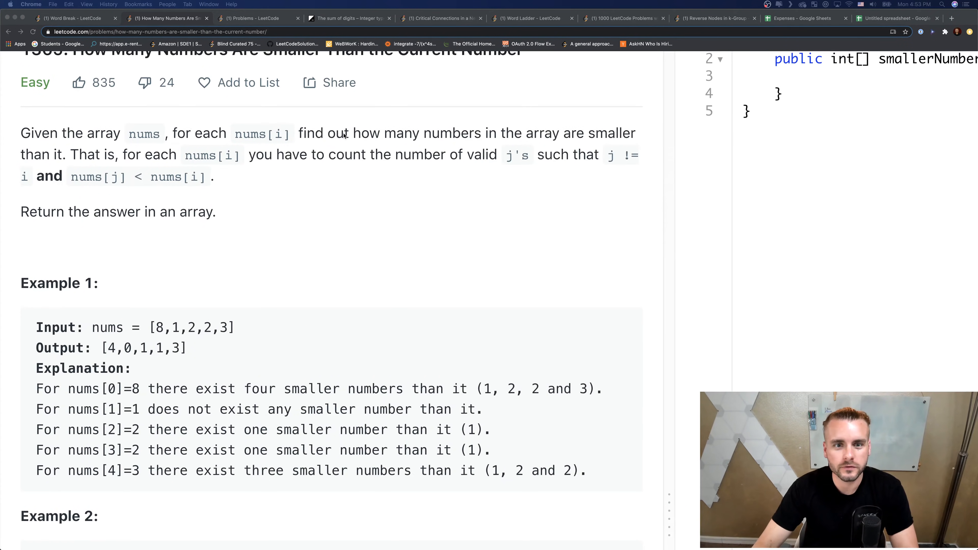
mouse_move(527, 131)
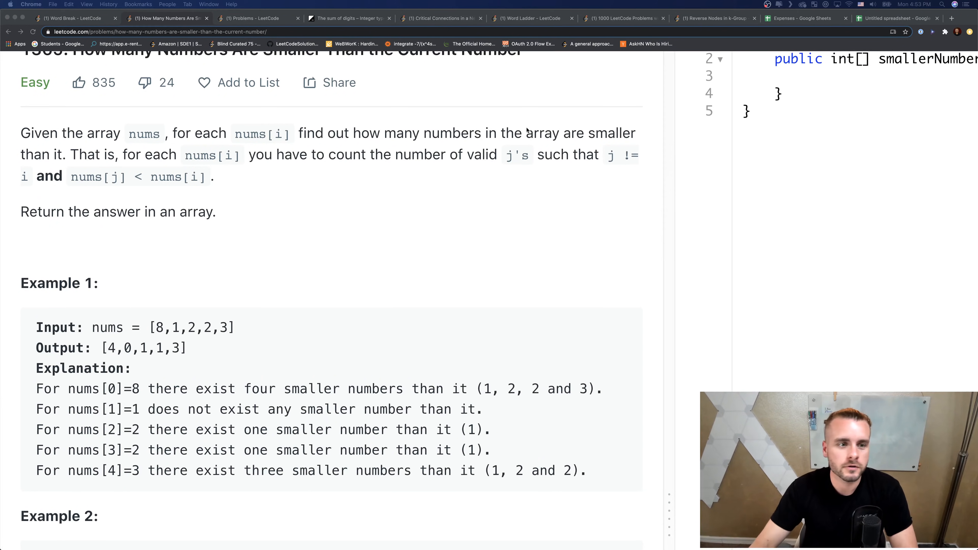
mouse_move(433, 164)
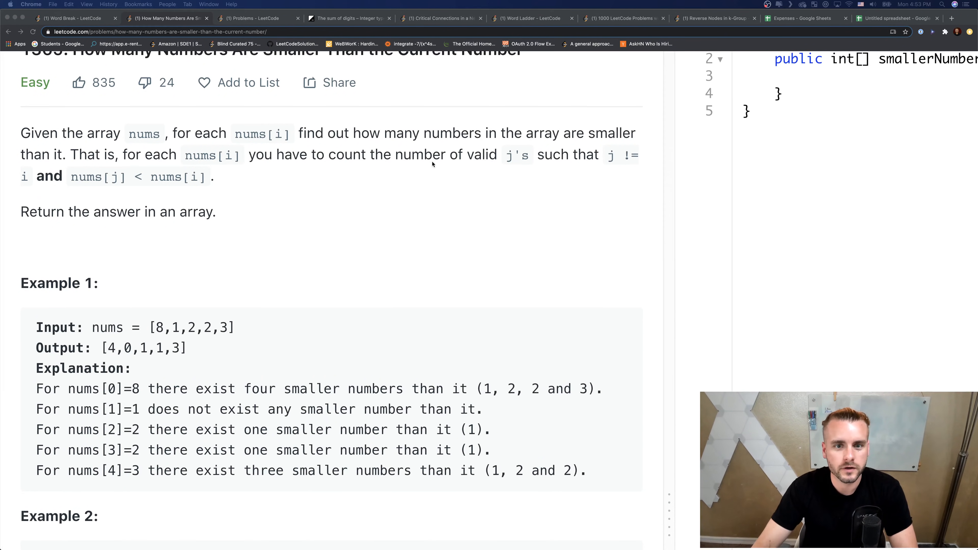
mouse_move(617, 158)
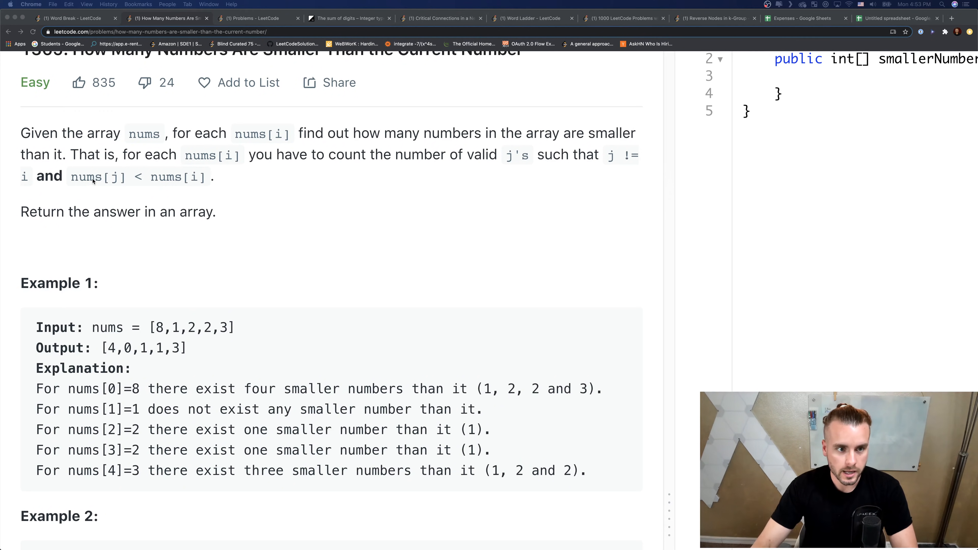
mouse_move(207, 188)
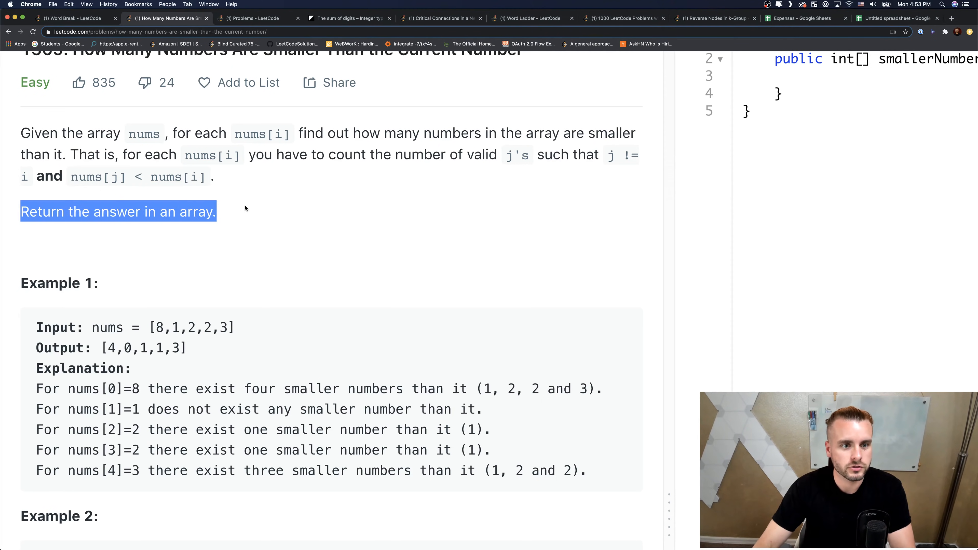
scroll(down, 3)
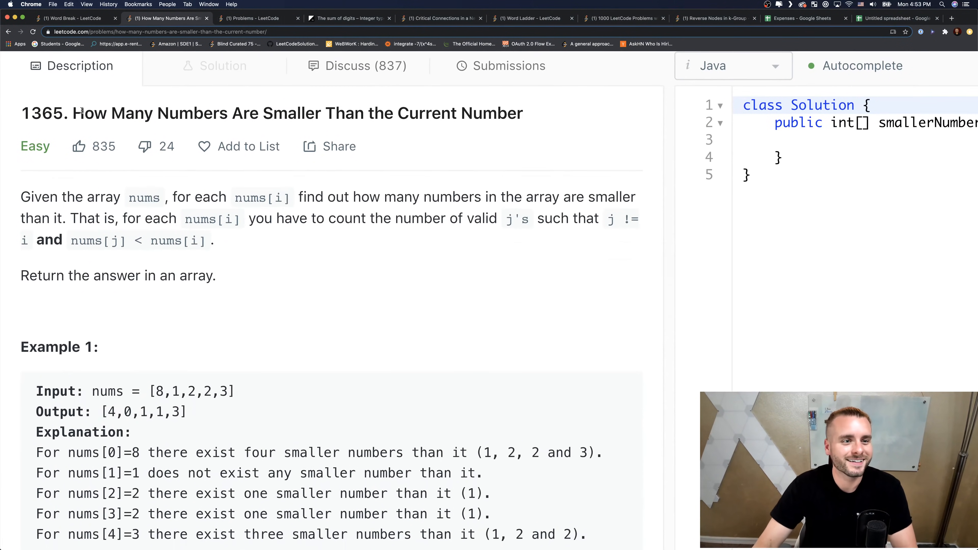
drag(73, 114, 522, 114)
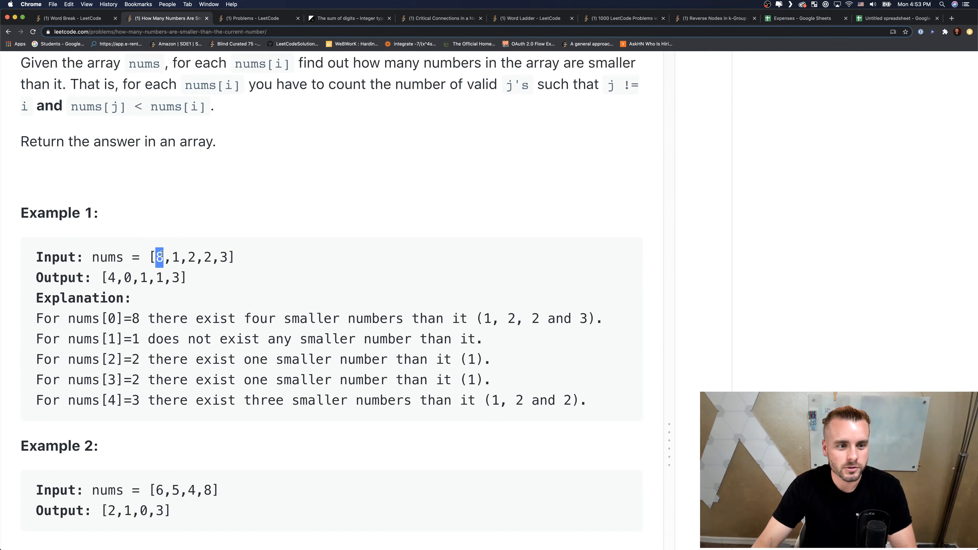
drag(161, 257, 212, 257)
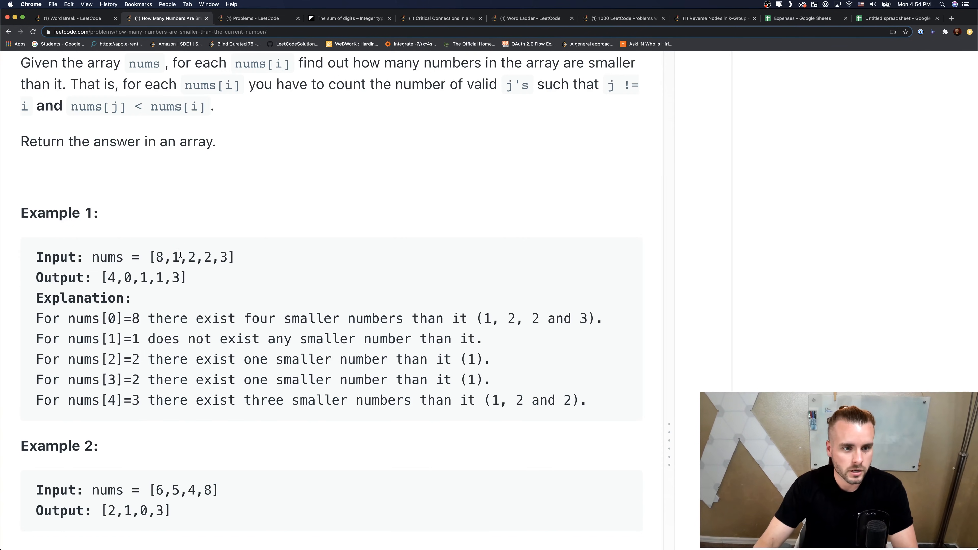
double_click(128, 278)
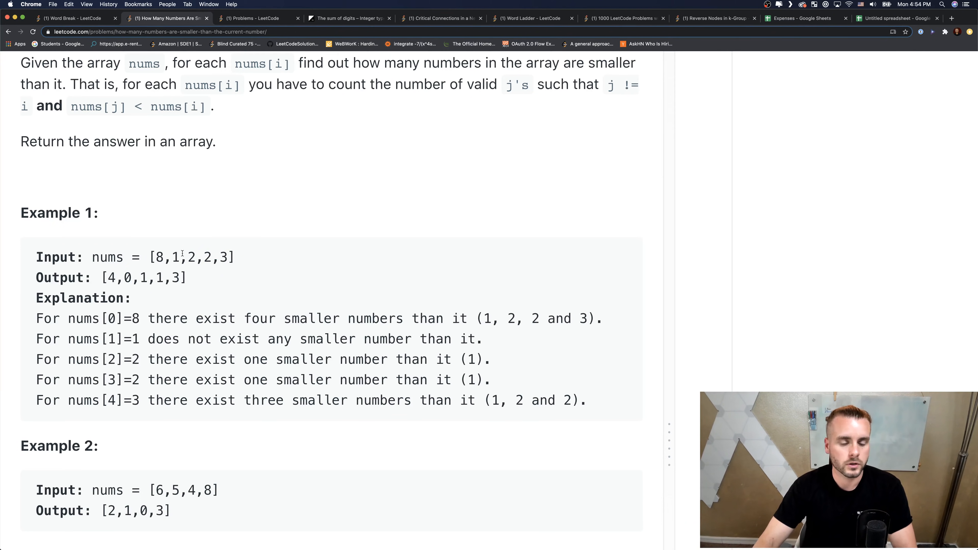
drag(188, 257, 212, 256)
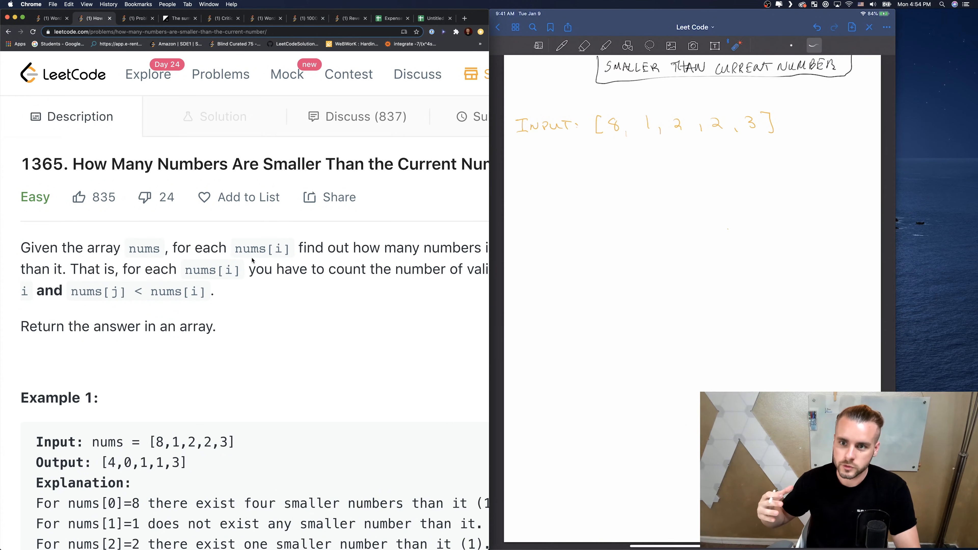
- Handwrite 'Sorted: [1, 2, 2, 3, 8]' in blue pen below the input line
click(561, 45)
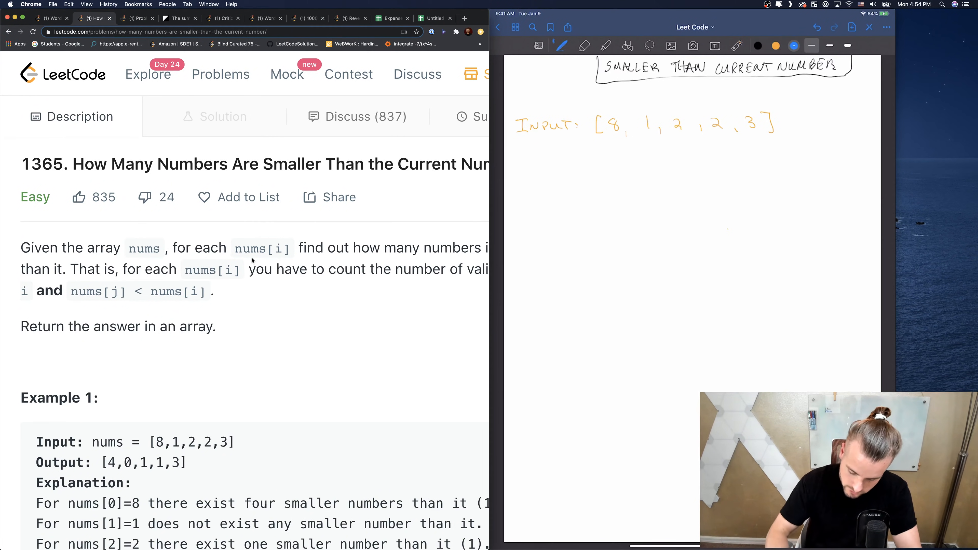
drag(595, 156, 612, 153)
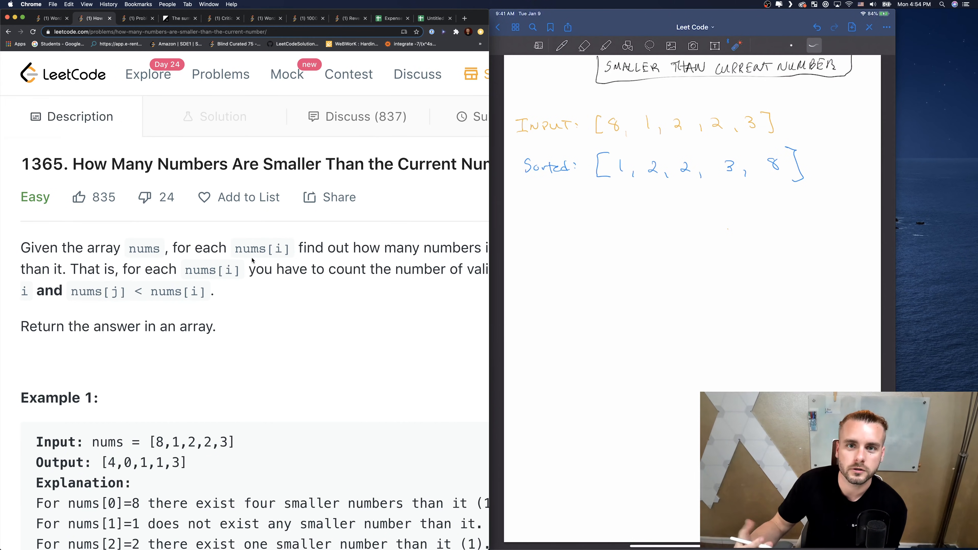
drag(556, 203, 568, 204)
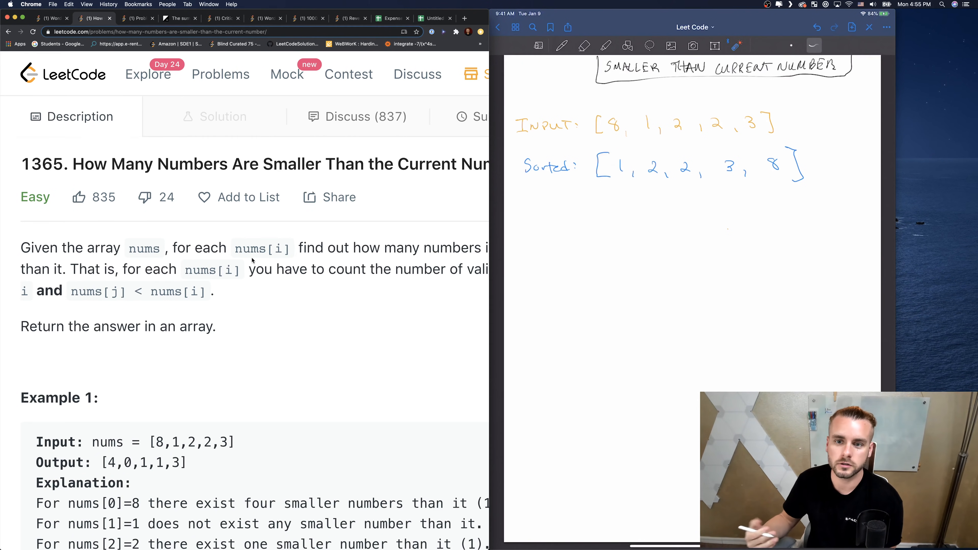
drag(537, 206, 631, 184)
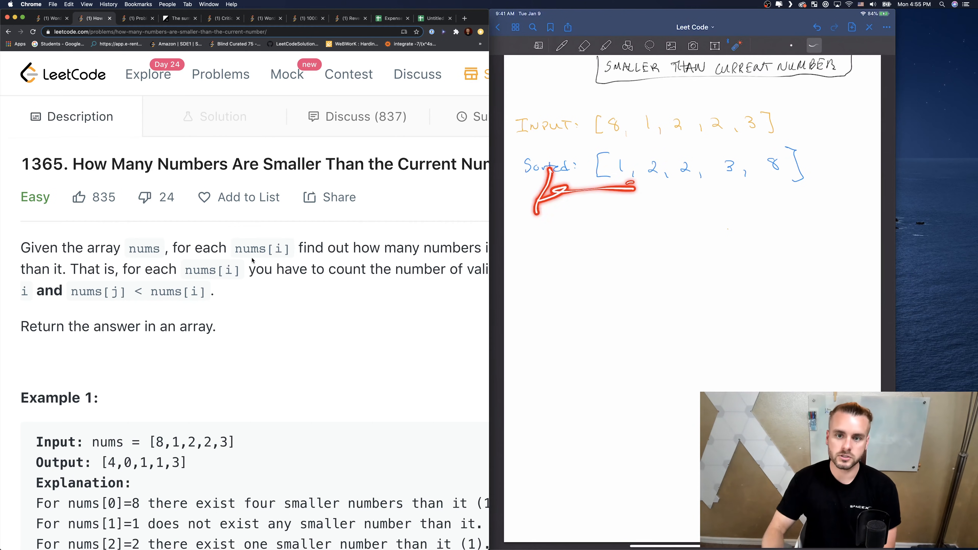
- Use the laser pointer to mark the 1 and the two 2s in the sorted array
click(583, 45)
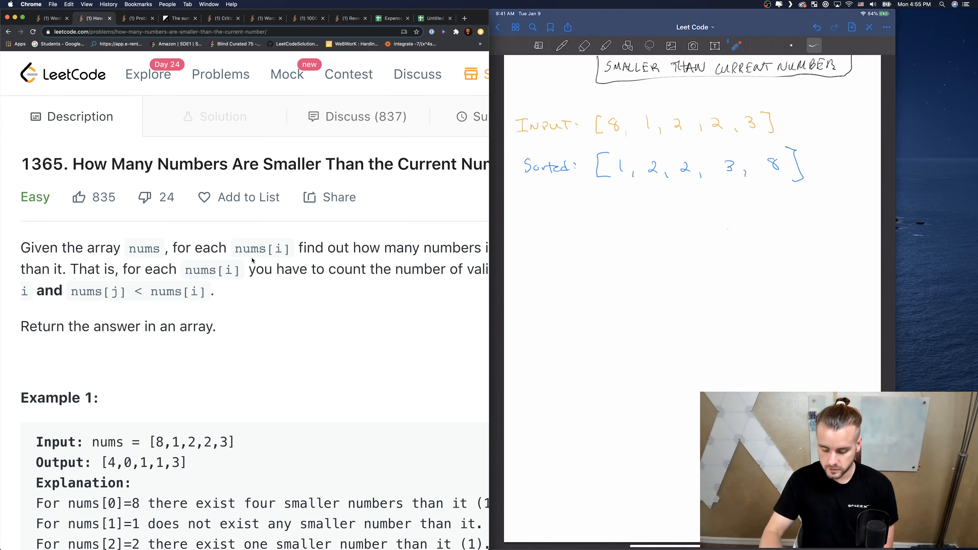
drag(642, 165, 692, 165)
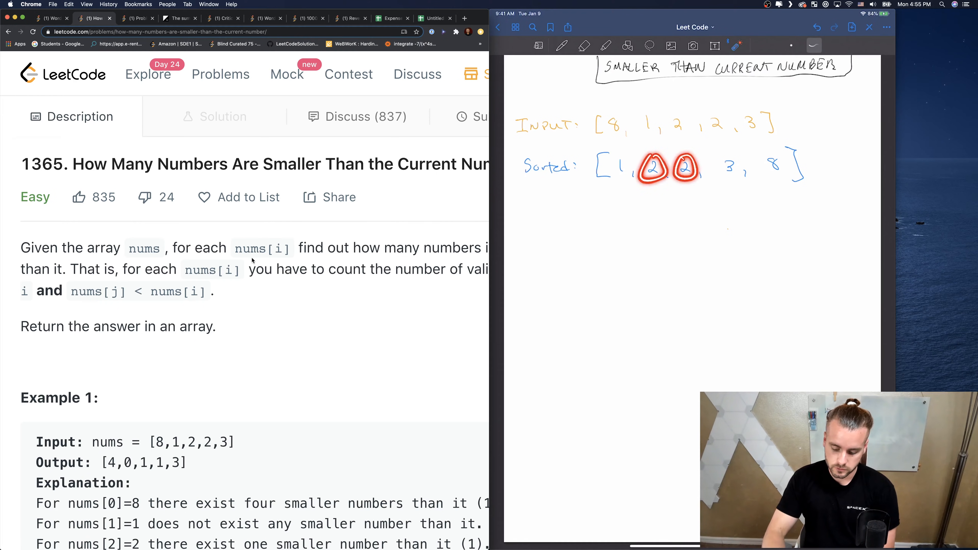
drag(686, 165, 637, 199)
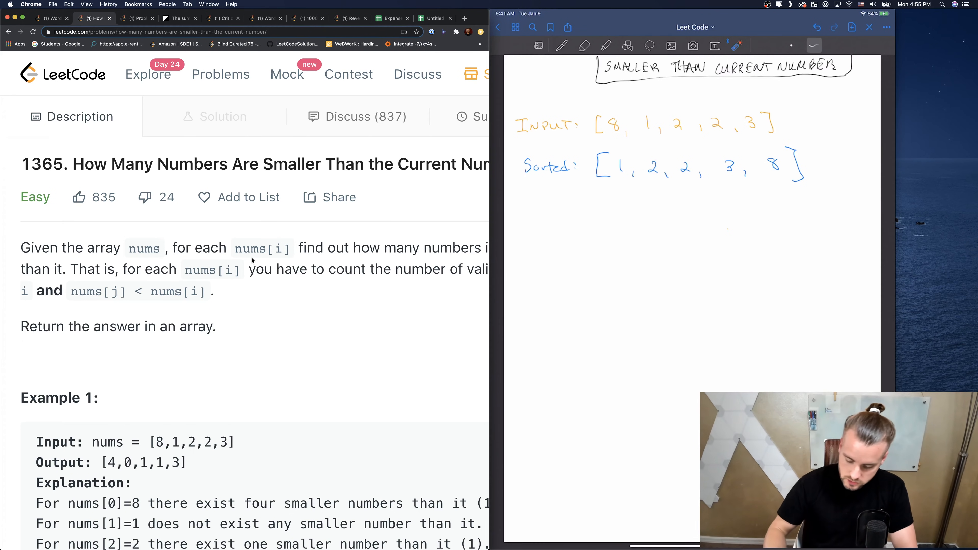
drag(540, 203, 527, 184)
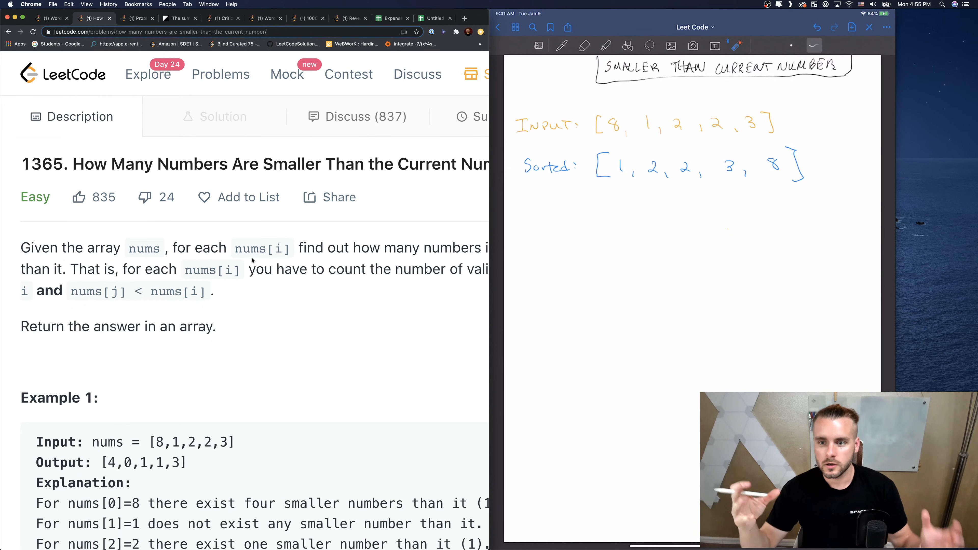
drag(624, 189, 805, 183)
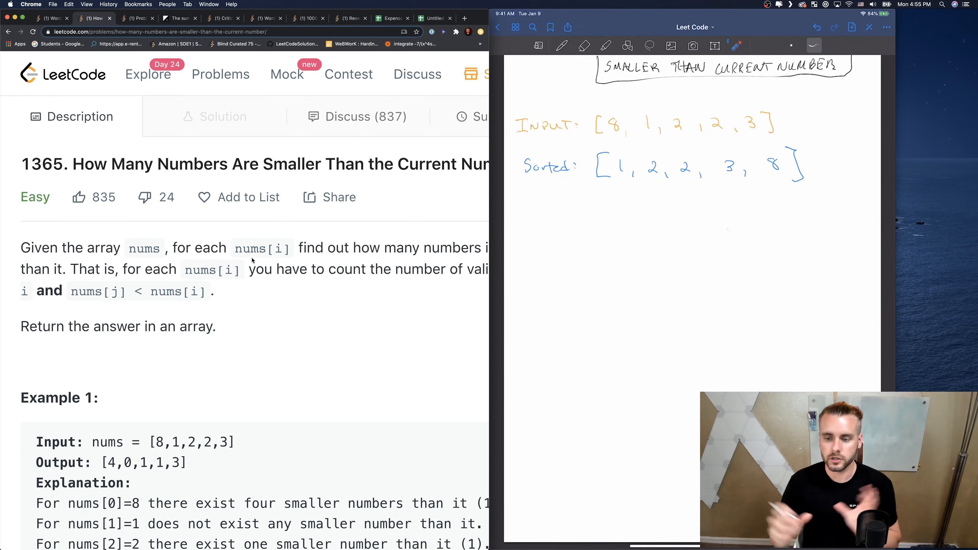
- Handwrite a bracketed count array with indices 0 through 8 below the sorted list
click(561, 45)
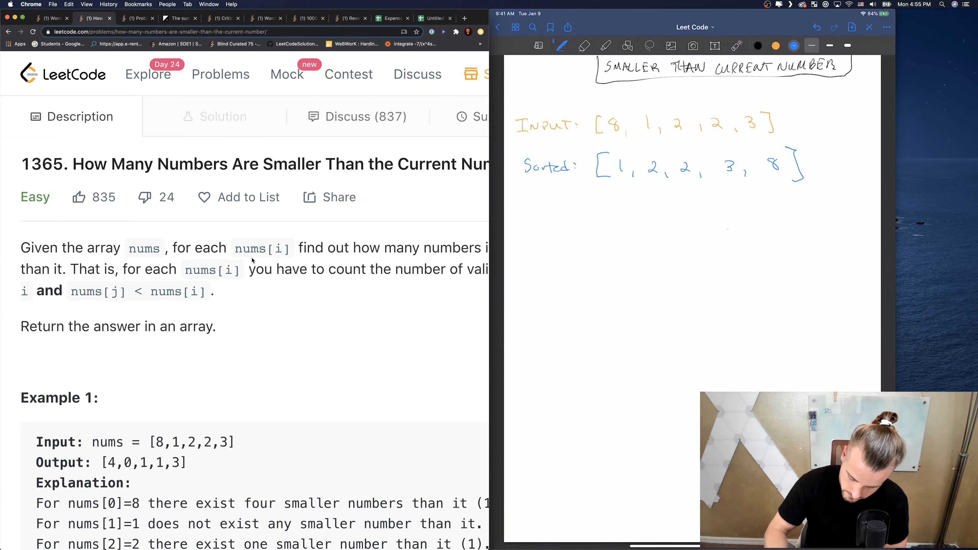
drag(577, 206, 559, 240)
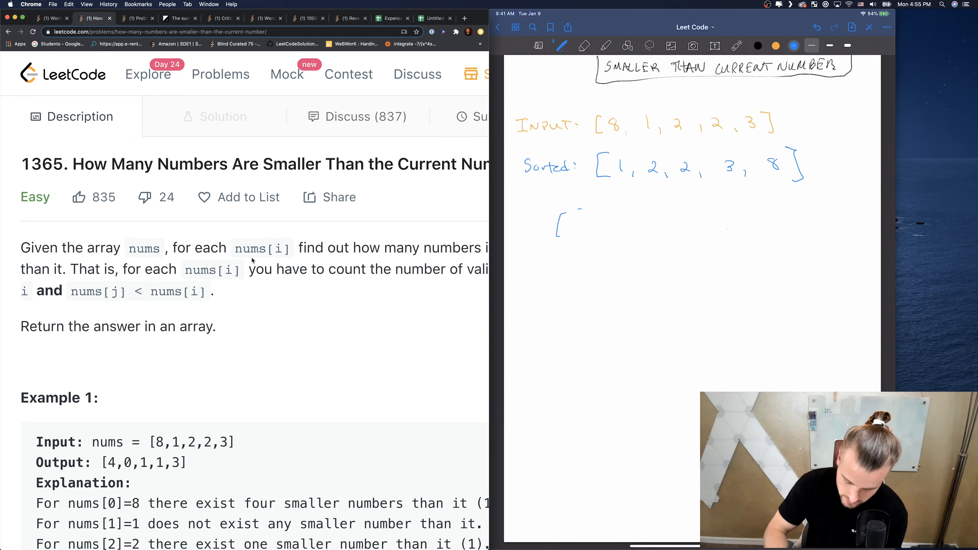
drag(574, 209, 565, 240)
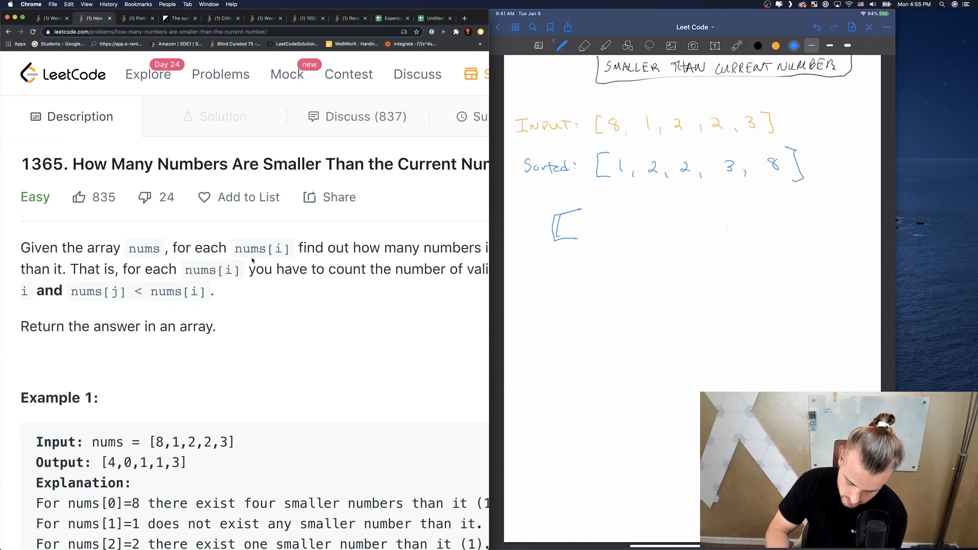
text(0 1)
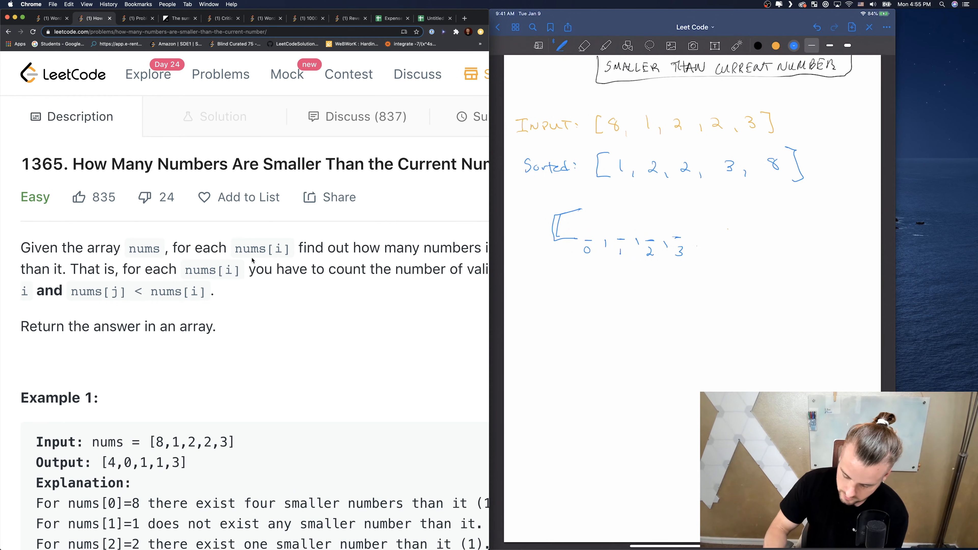
text(4)
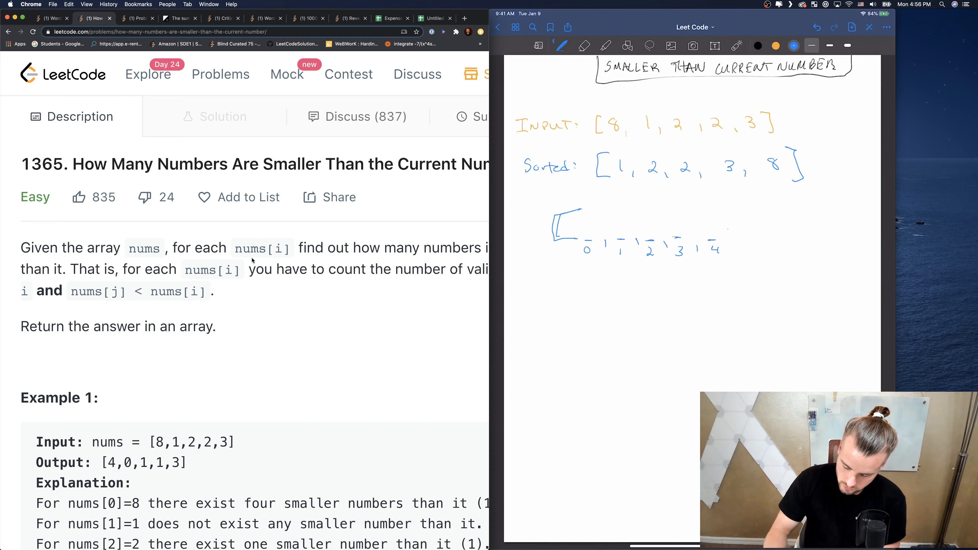
text(5)
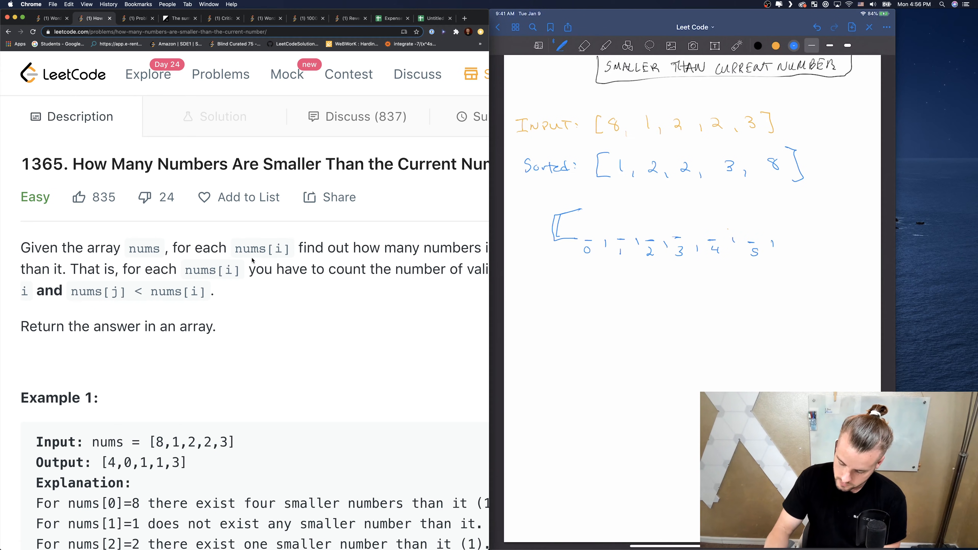
drag(780, 246, 824, 252)
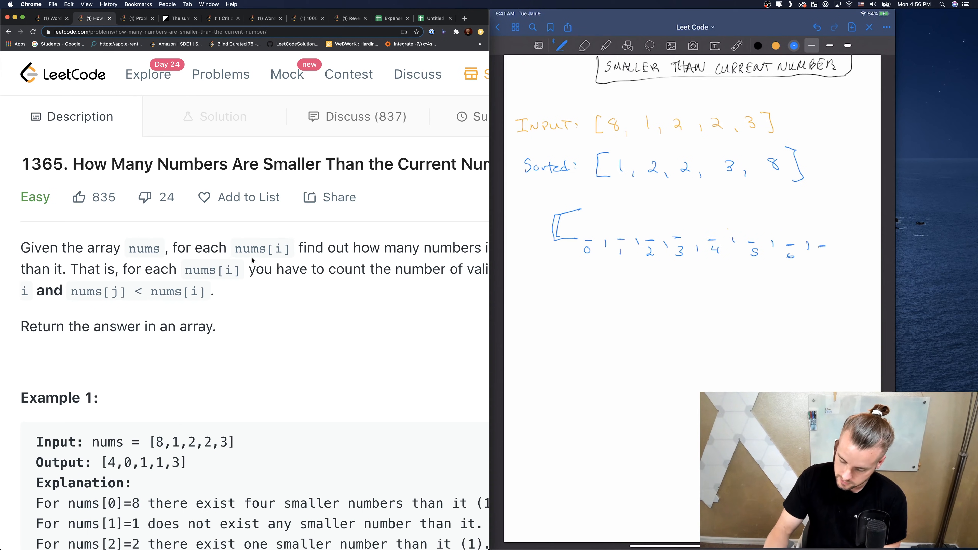
drag(817, 253, 865, 259)
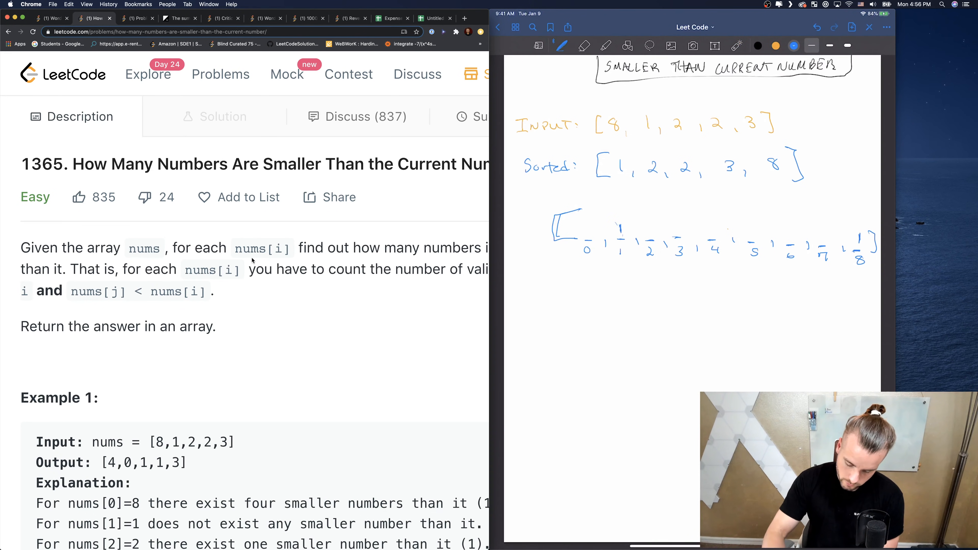
- Fill in each value's occurrence count and cross off the counted input numbers
drag(612, 112, 652, 131)
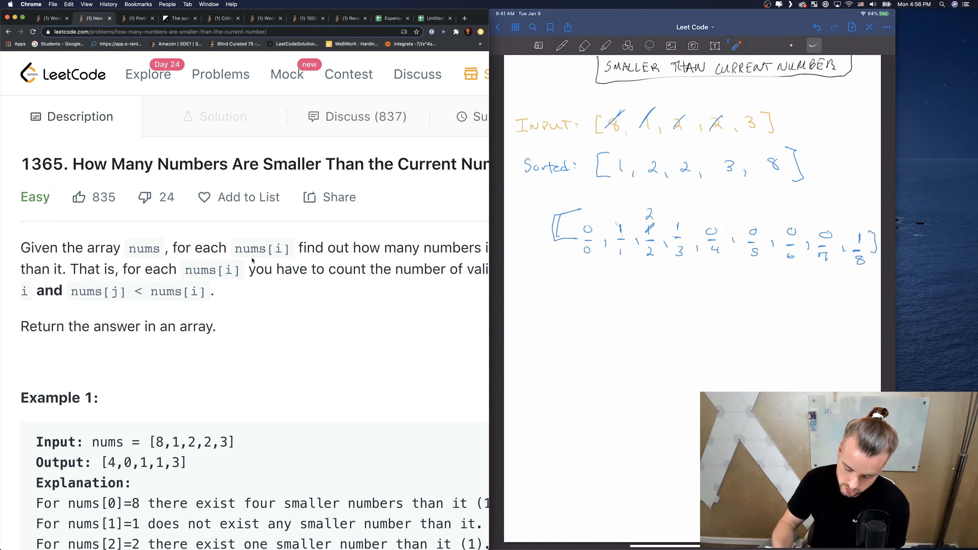
click(561, 46)
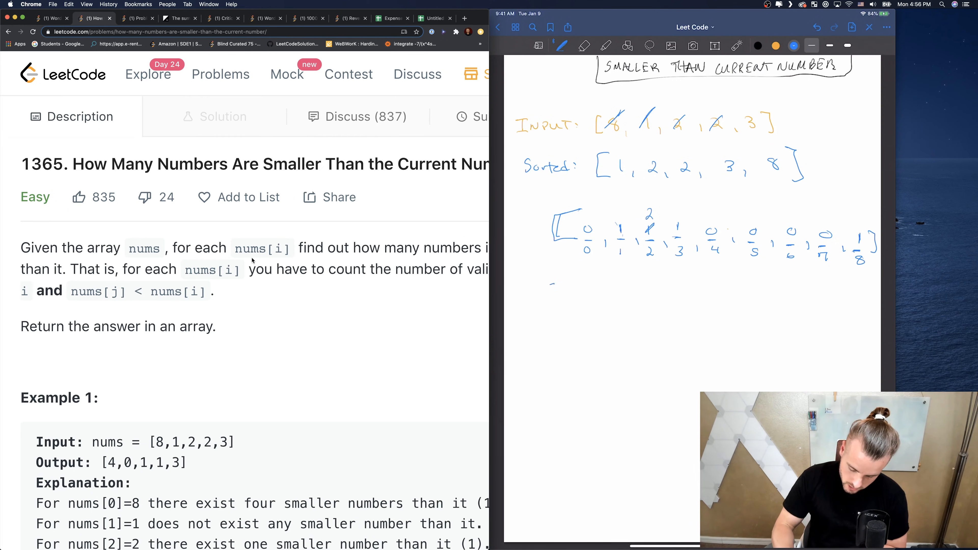
- Handwrite the running-total array [0, 1, 3, 4, 4, 4, 4, 4, 5] under the counts, annotating indices 0 and 4
drag(546, 287, 558, 309)
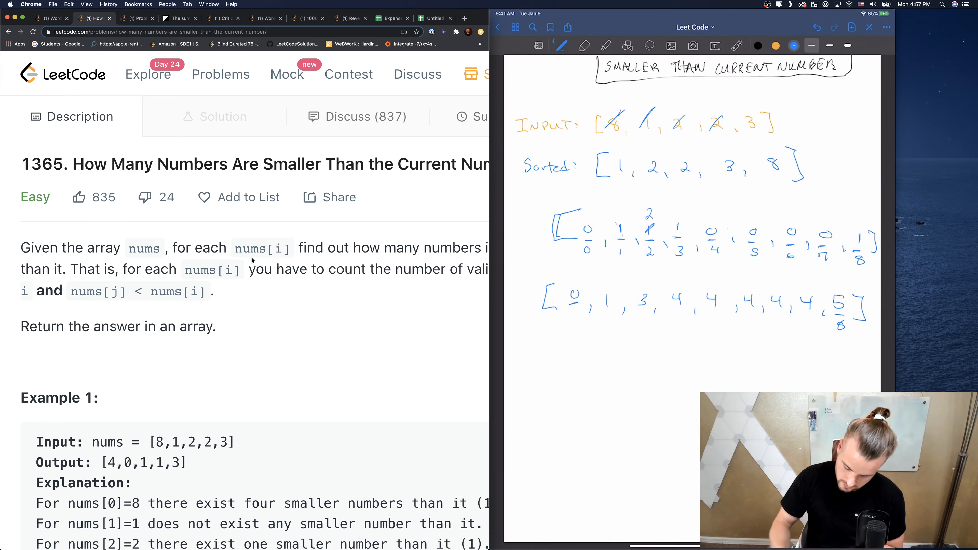
click(571, 323)
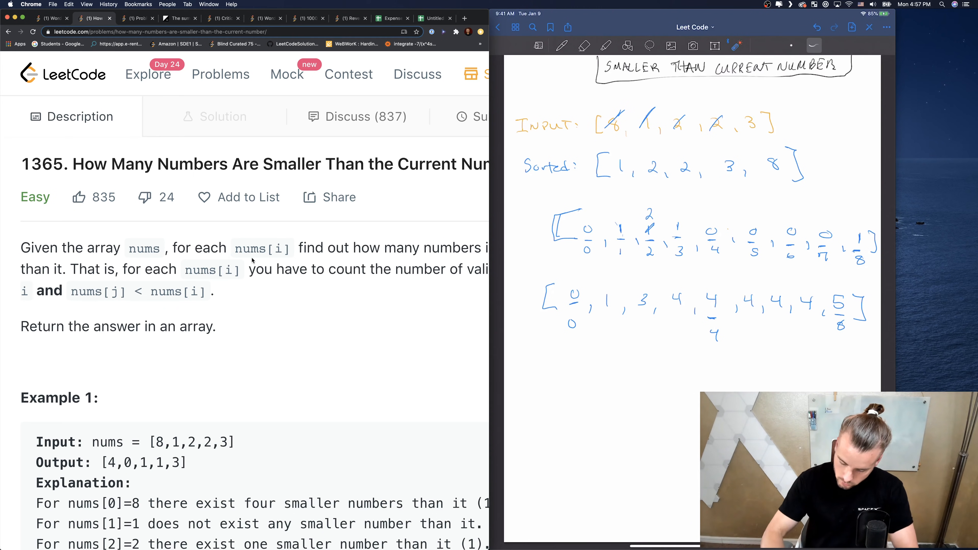
drag(611, 140, 846, 293)
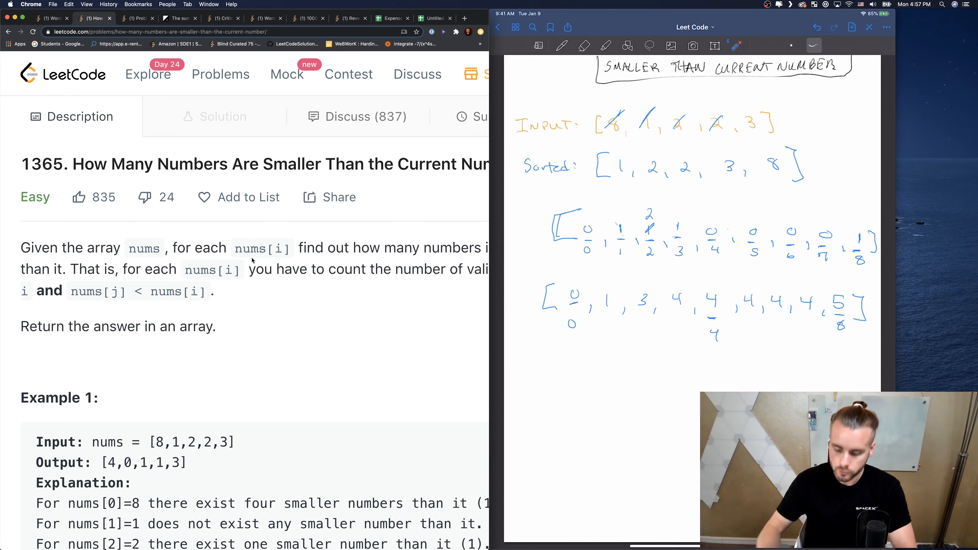
- Scroll to Example 1's expected output and select its first value 4
click(561, 45)
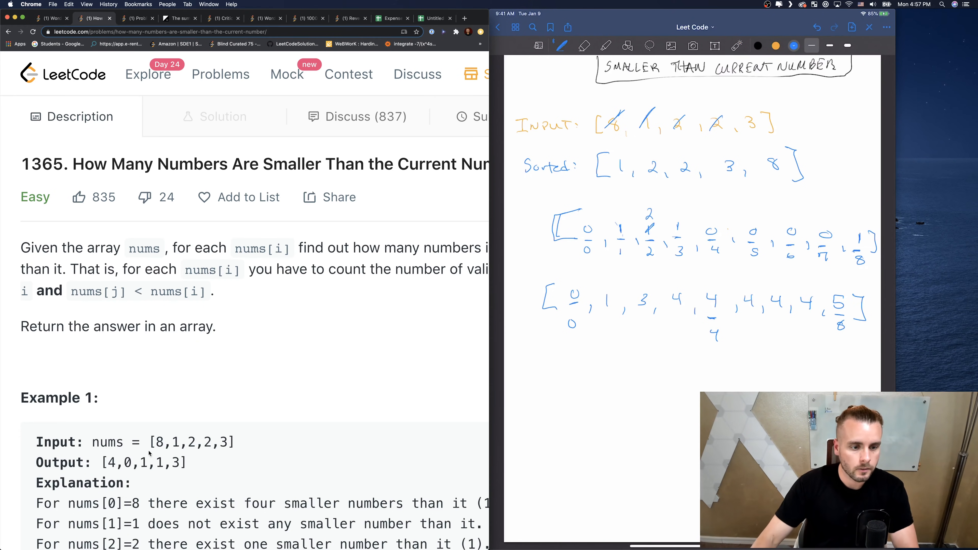
scroll(down, 3)
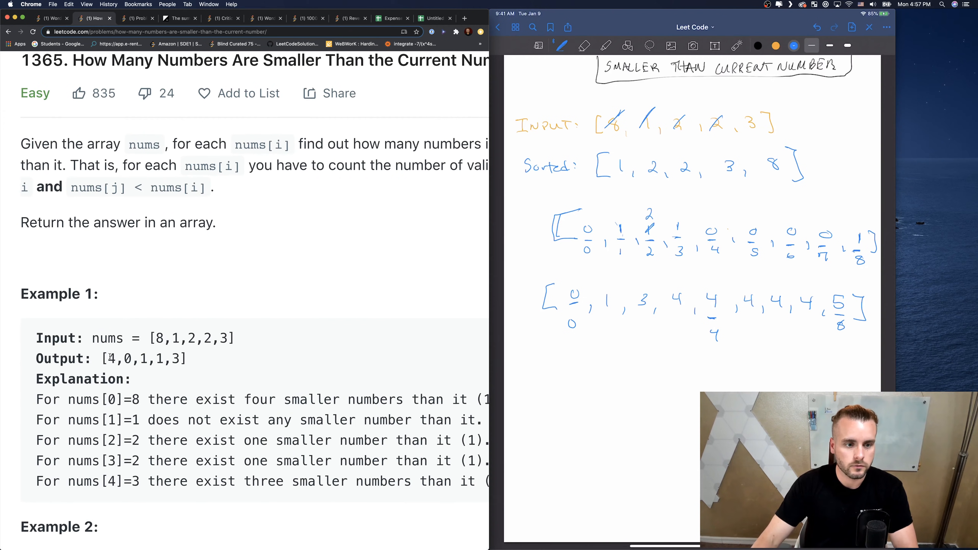
double_click(111, 359)
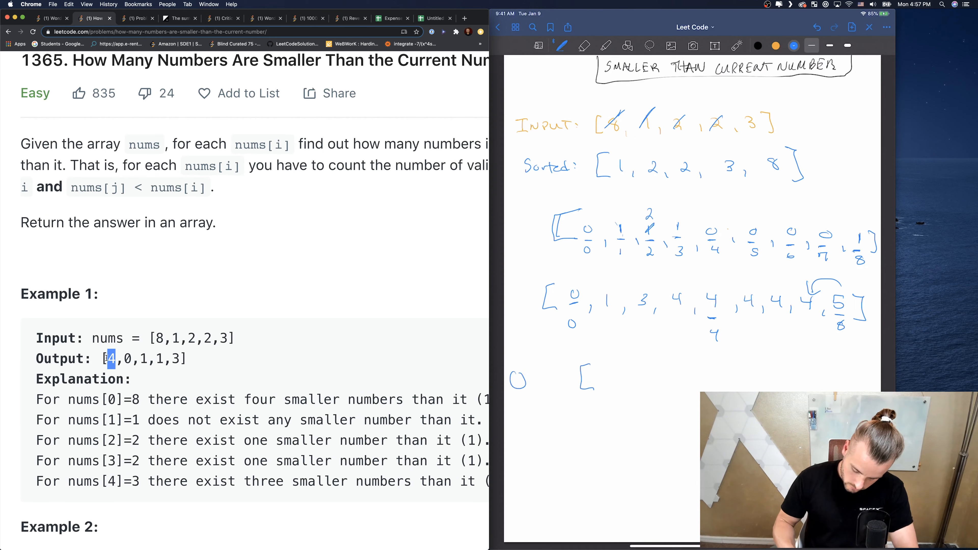
- Handwrite an arrow and 'Output: [4,' below the running sums in the notes
text(Output: [)
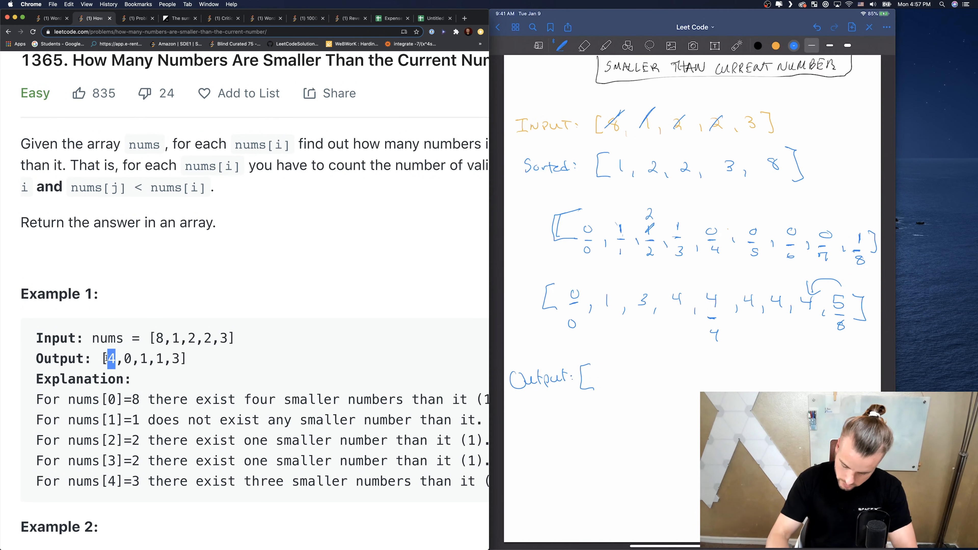
drag(615, 128, 603, 218)
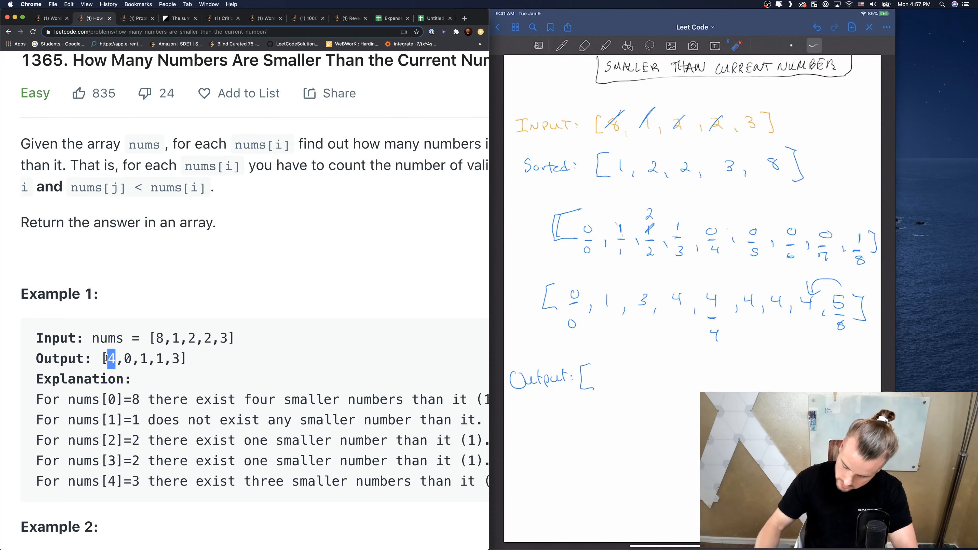
click(560, 45)
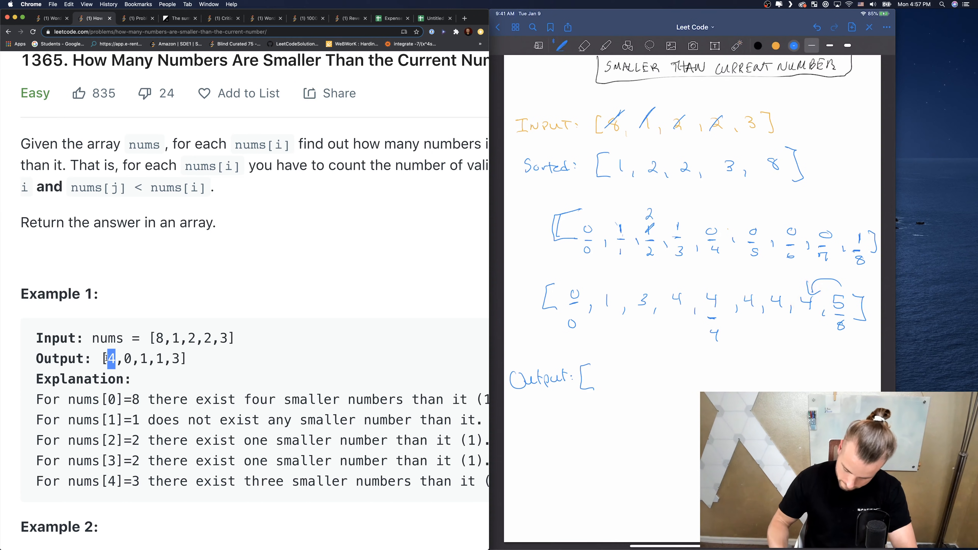
text(4, 0, 1, 1, 3])
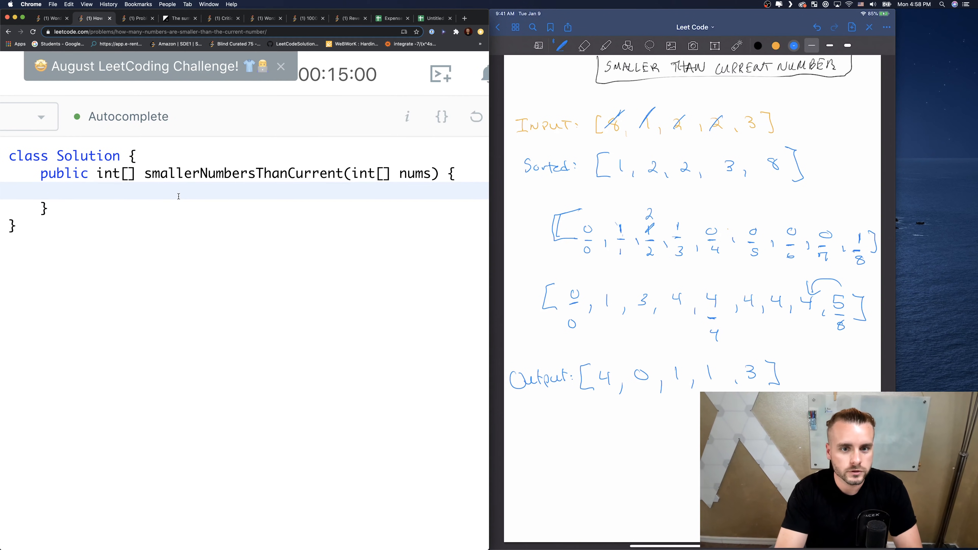
- Declare int[] smaller = new int[101] at the top of the Java method
text(int[])
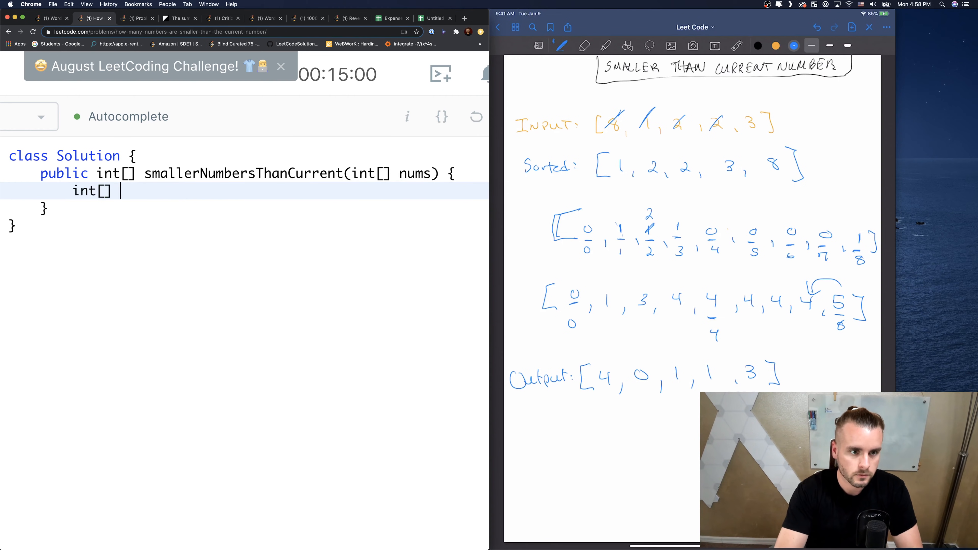
text(smaller)
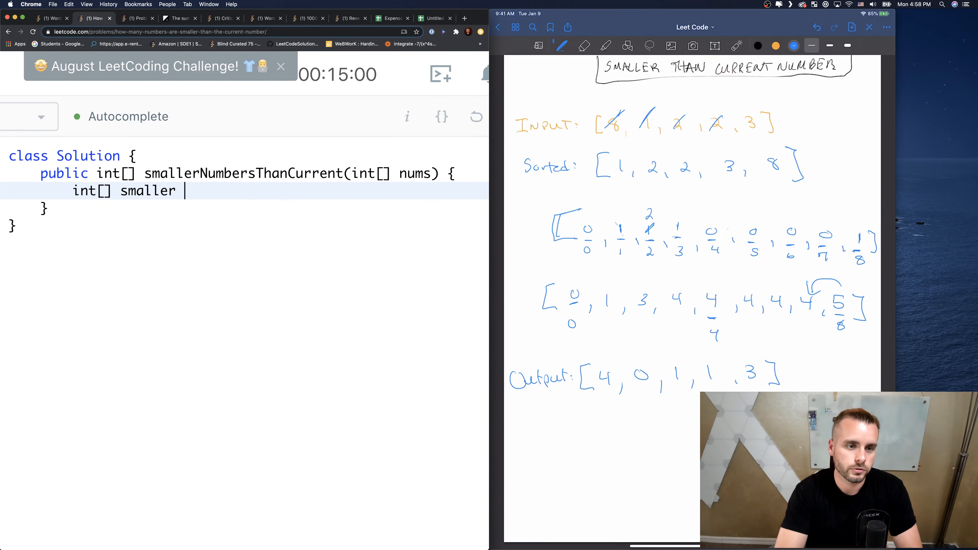
text(= new)
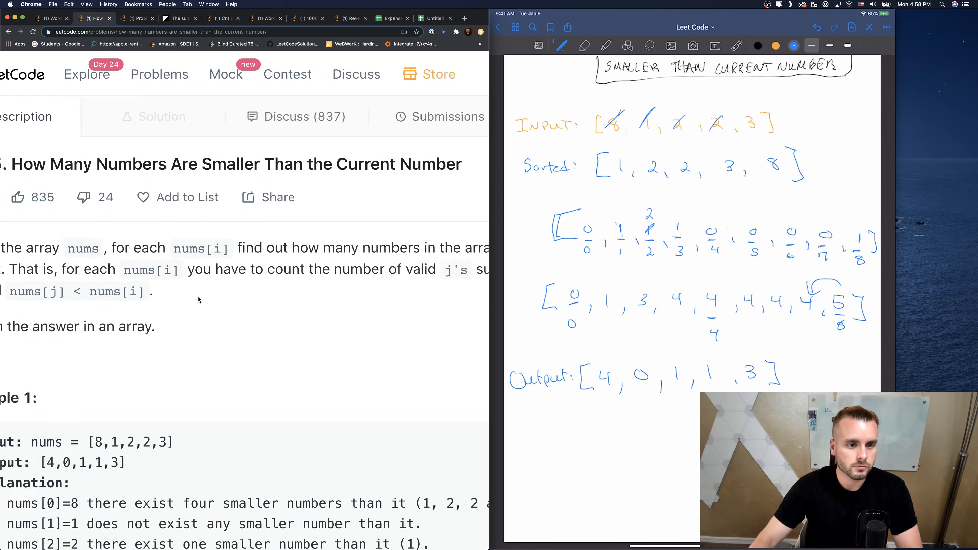
scroll(down, 3)
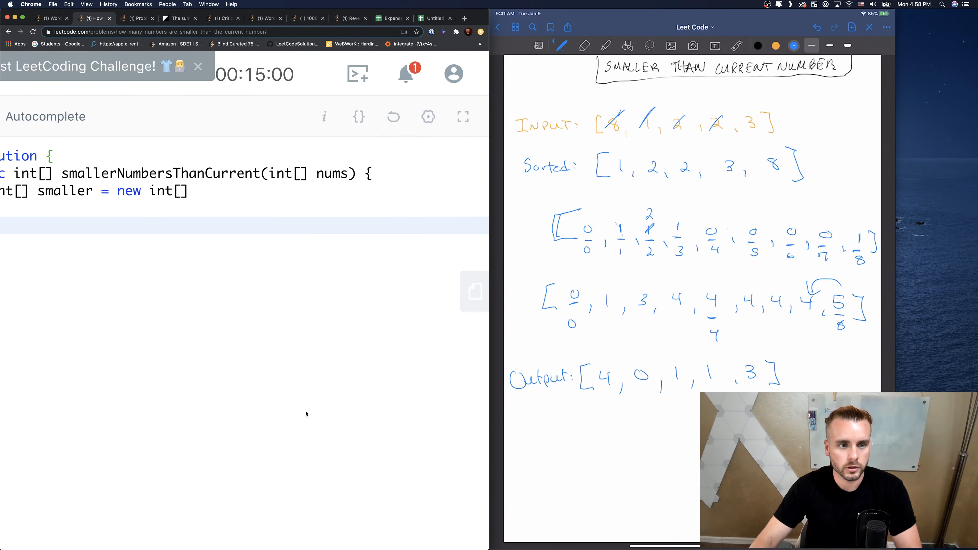
text(101)
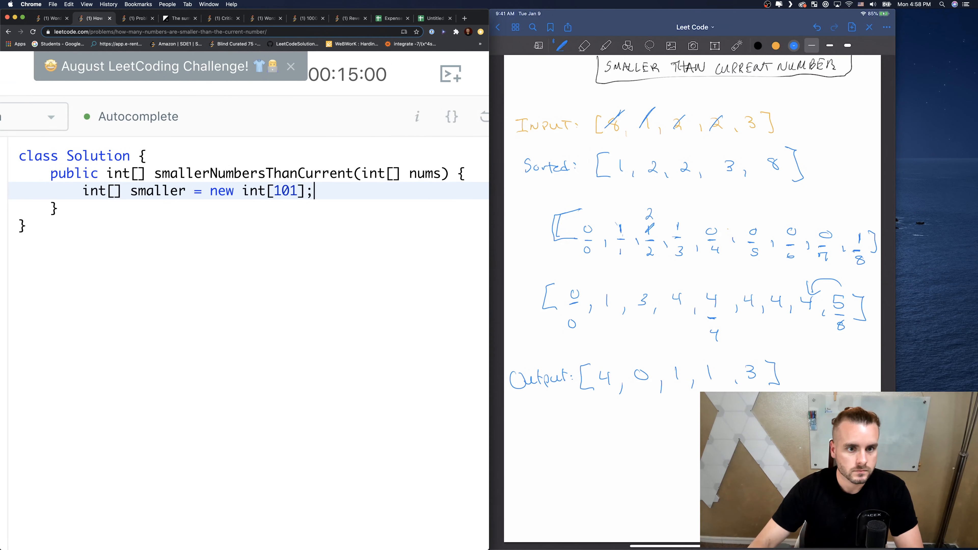
- Write a for loop over nums that increments smaller[nums[i]] to count occurrences
text(for (int)
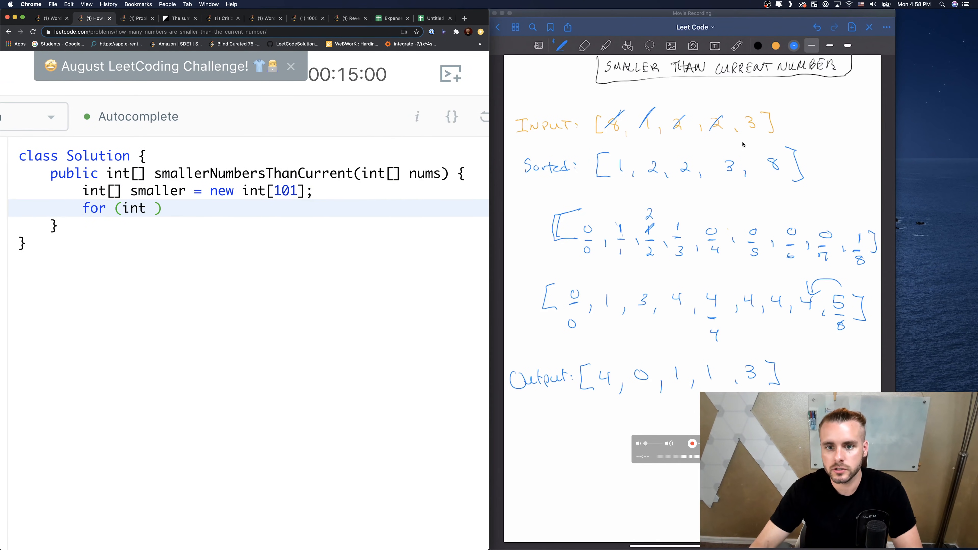
mouse_move(817, 197)
text(i = )
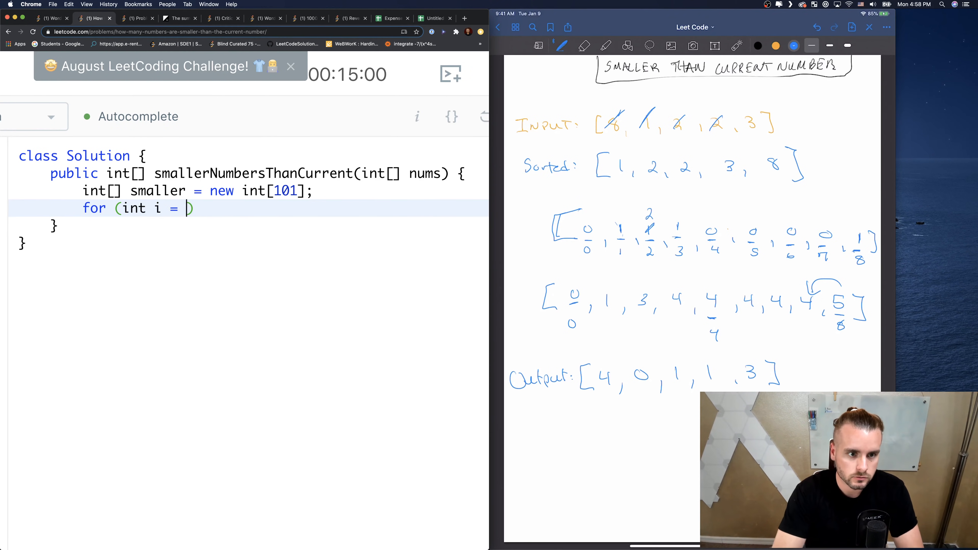
text(0; i < nums)
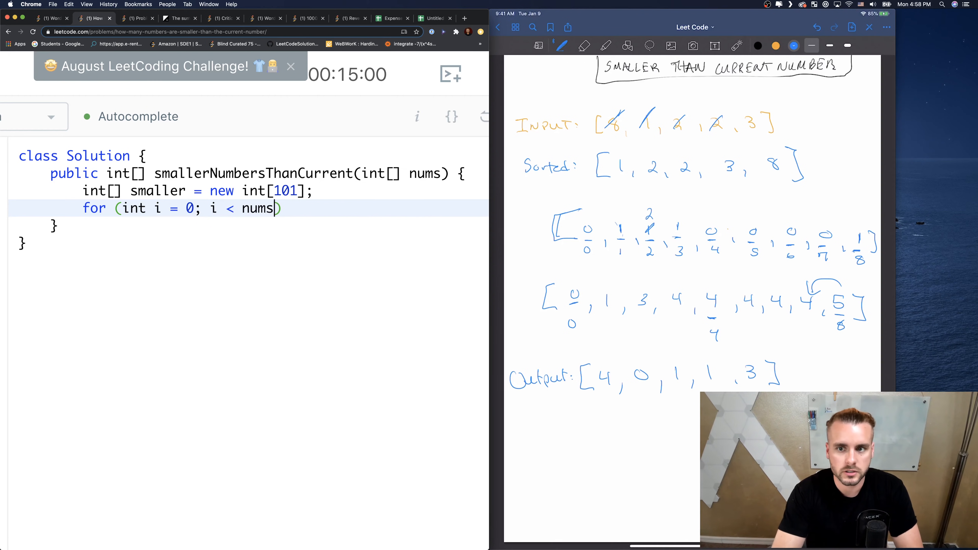
text(.length;)
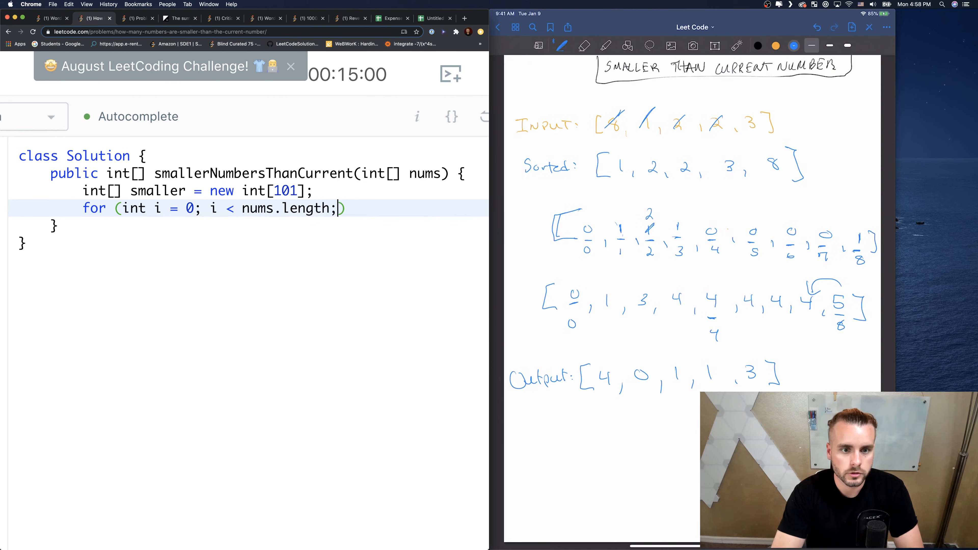
text(i++)
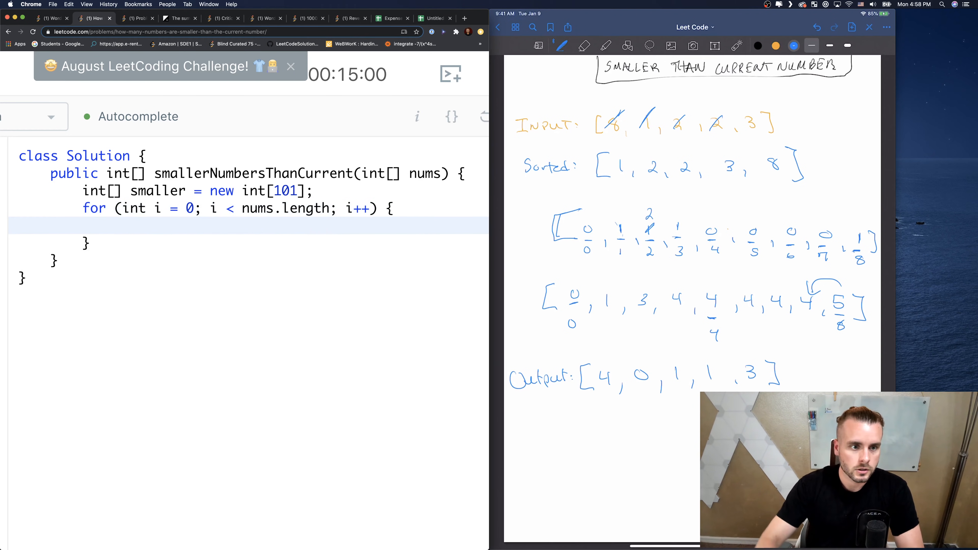
text(smaller[nums')
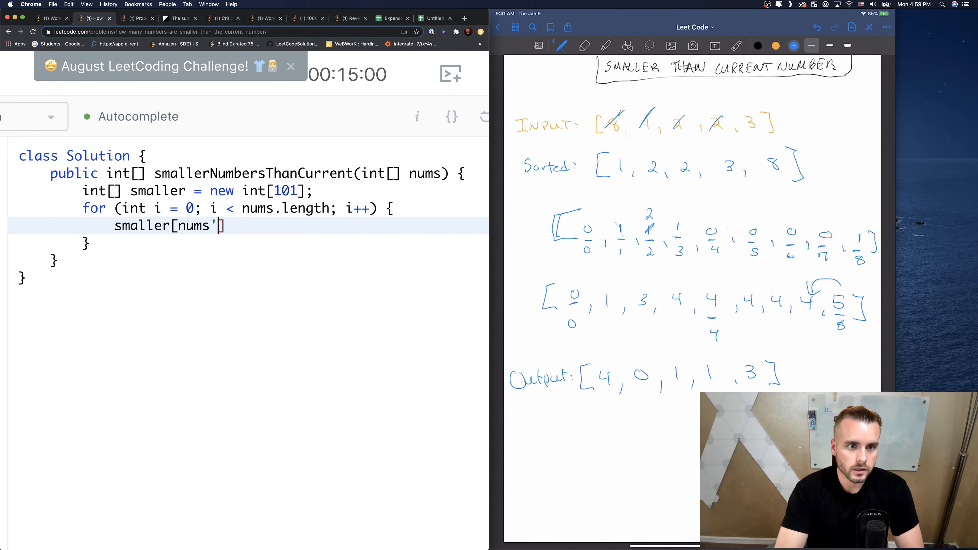
text(i)
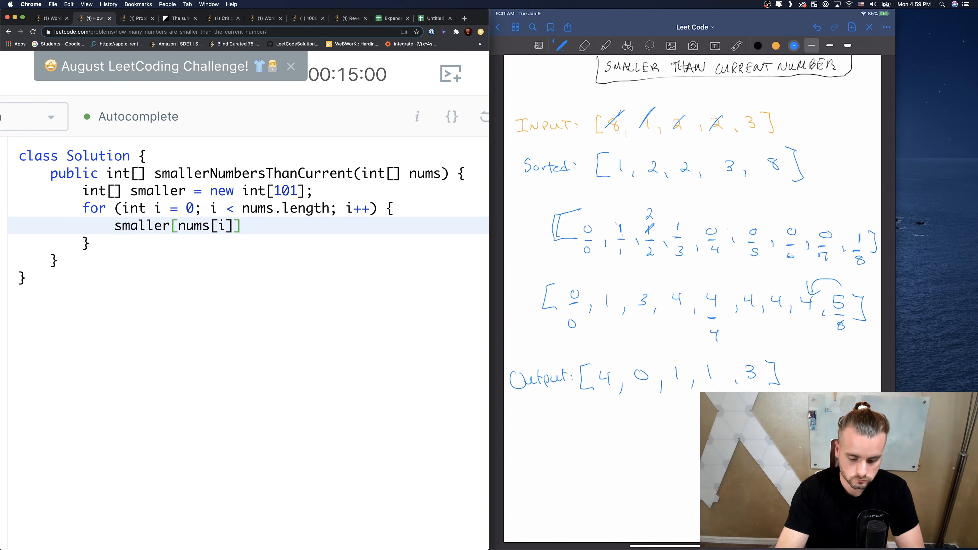
text(++;)
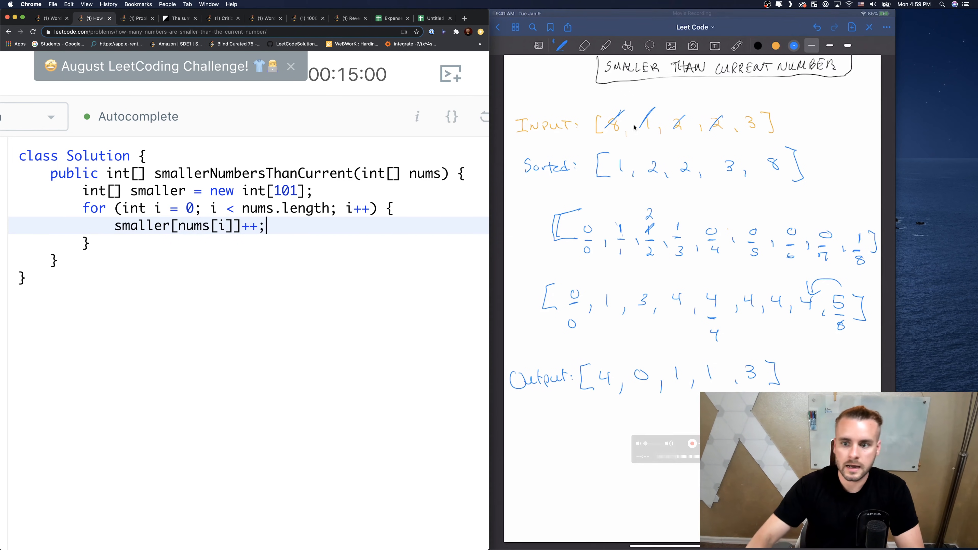
mouse_move(687, 314)
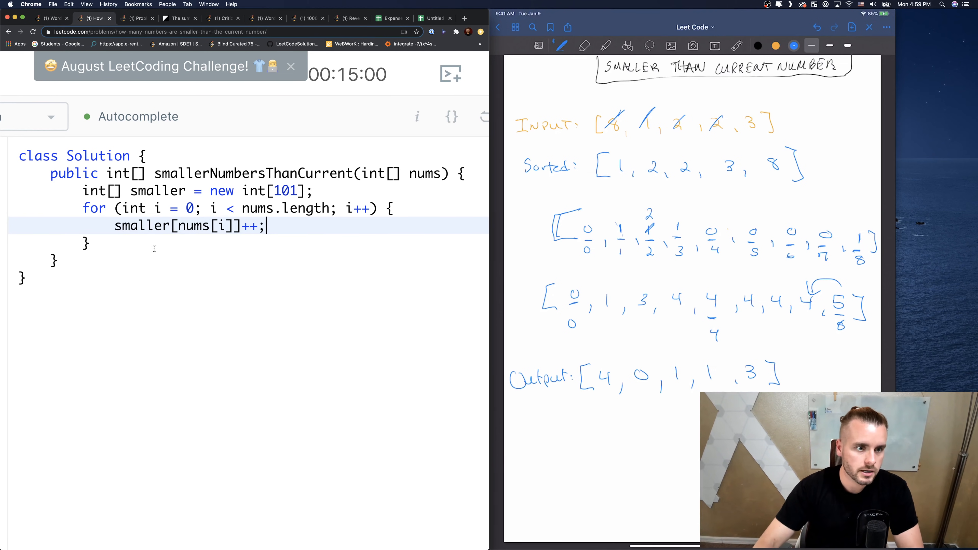
- Write the second loop header for (int i = 1; i < 101; i++) {
text(for ()
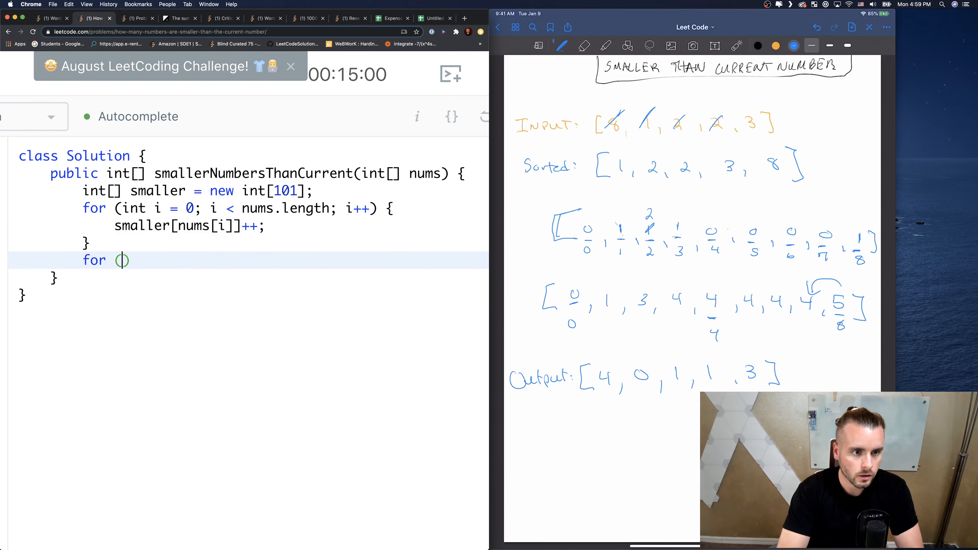
text(int i)
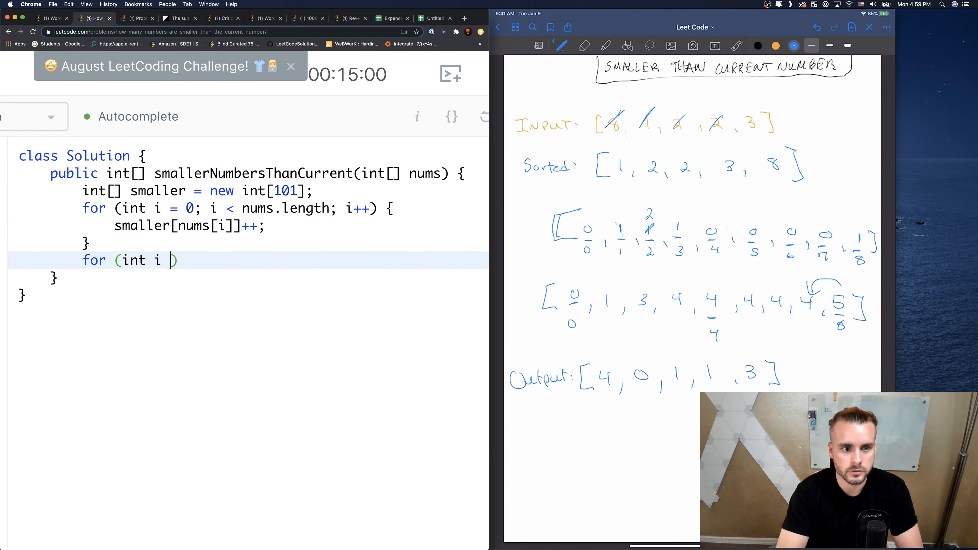
text(= 1)
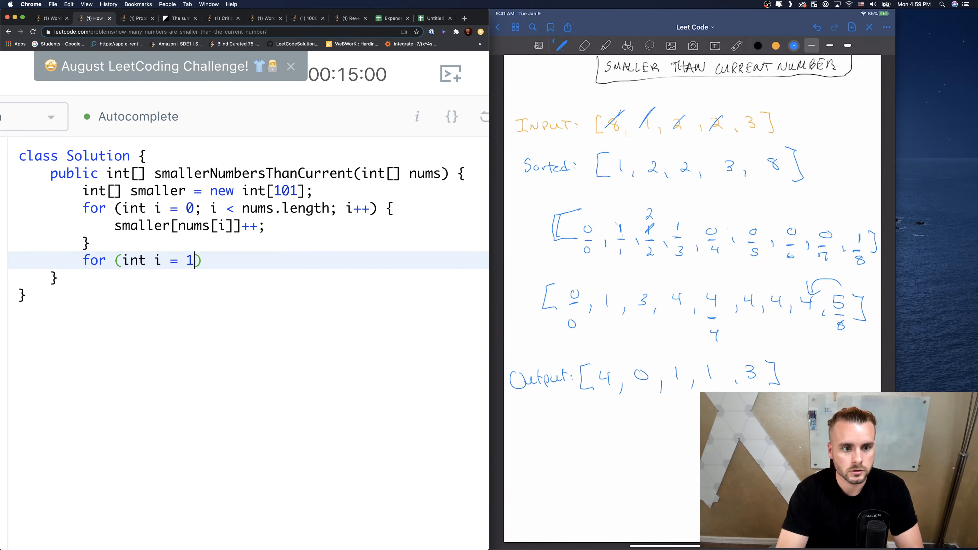
text(;)
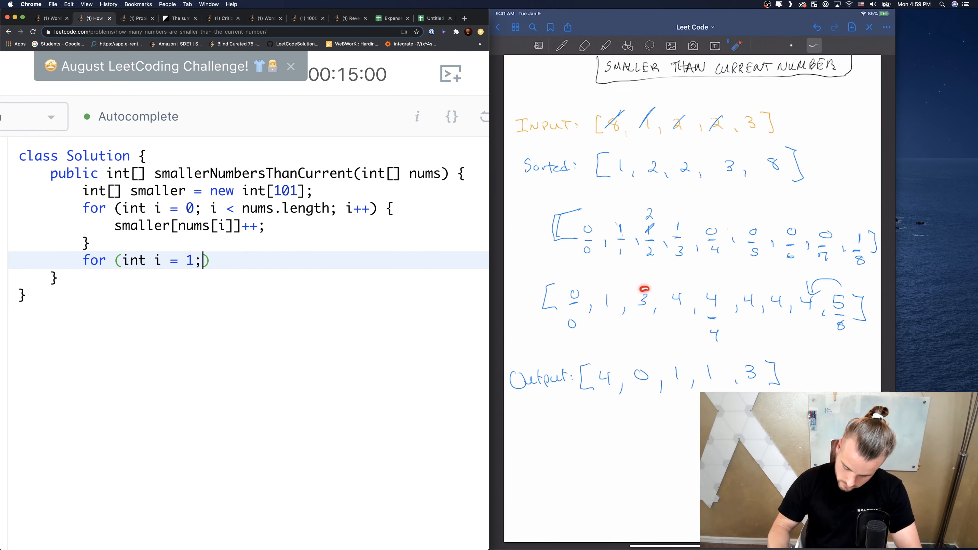
click(644, 288)
text( i ,)
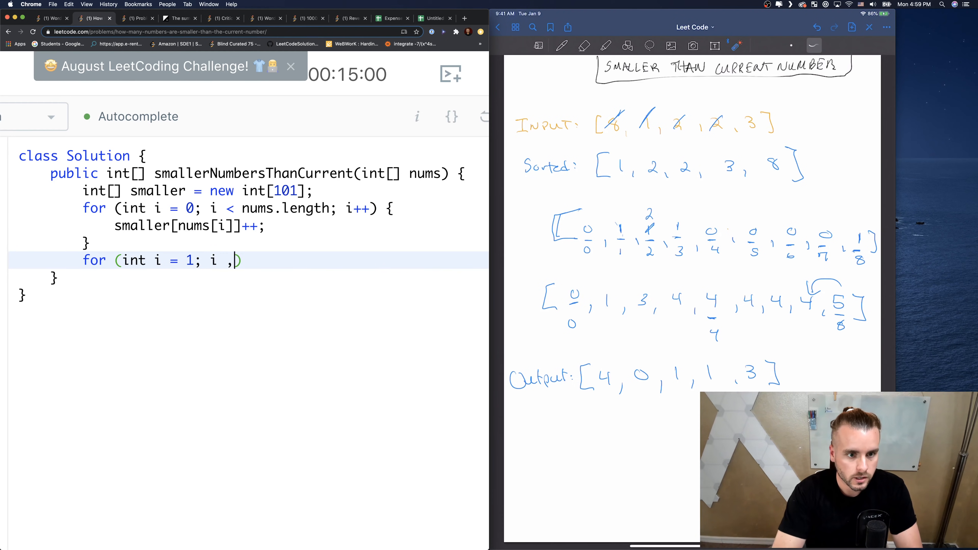
text(< 1010)
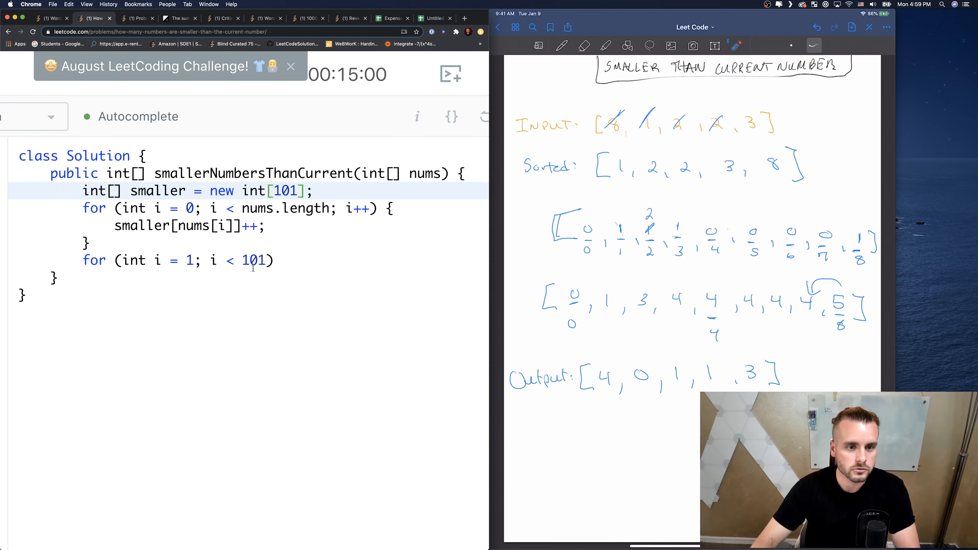
text(;)
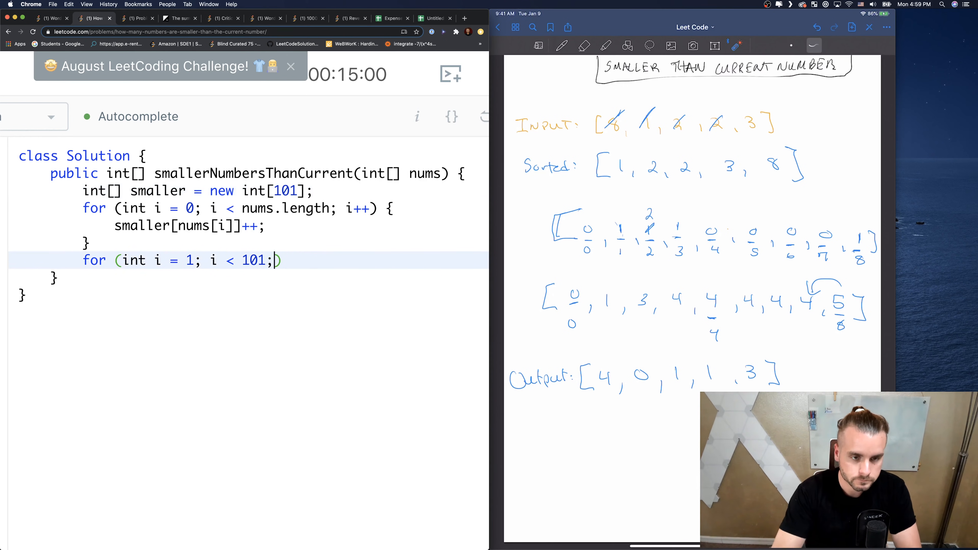
text(i++))
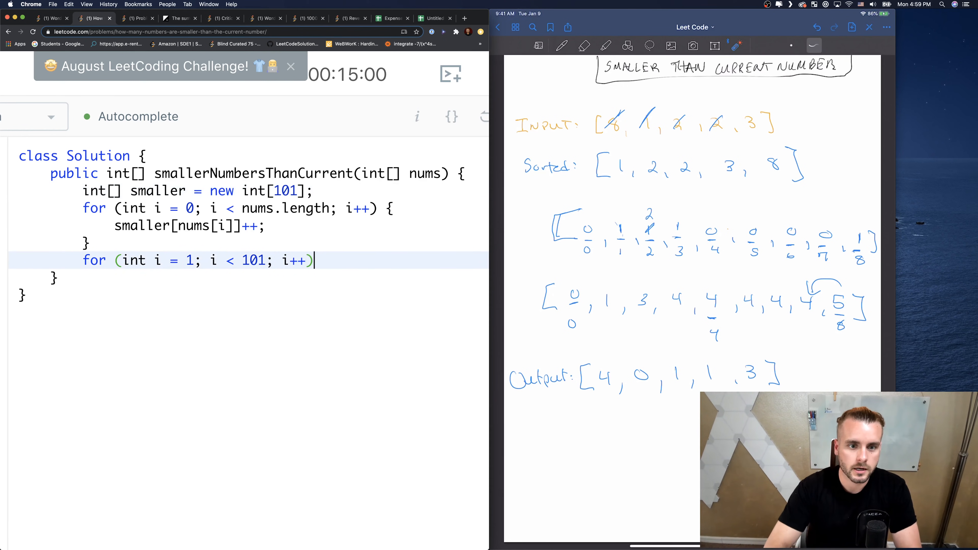
text({)
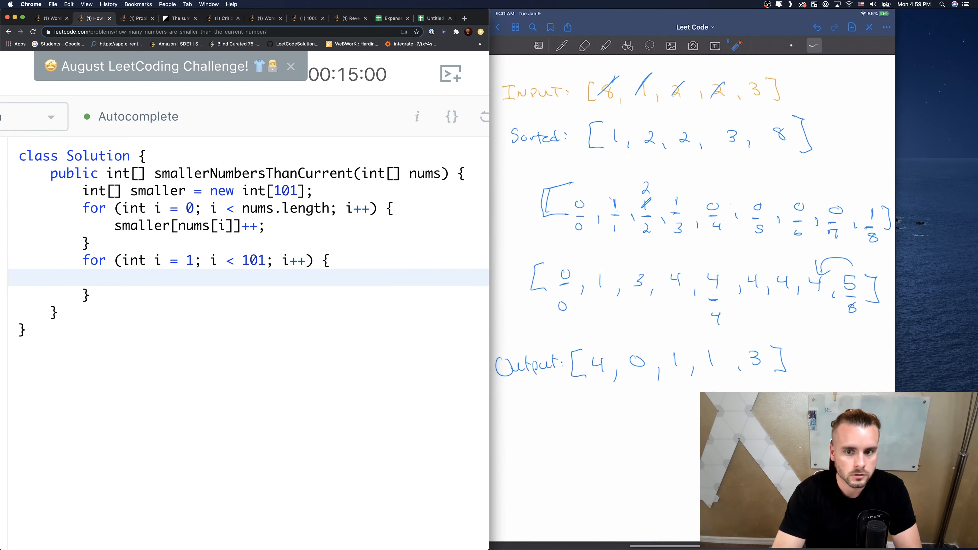
- Give the loop the body smaller[i] += smaller[i-1] to build running totals
text(s)
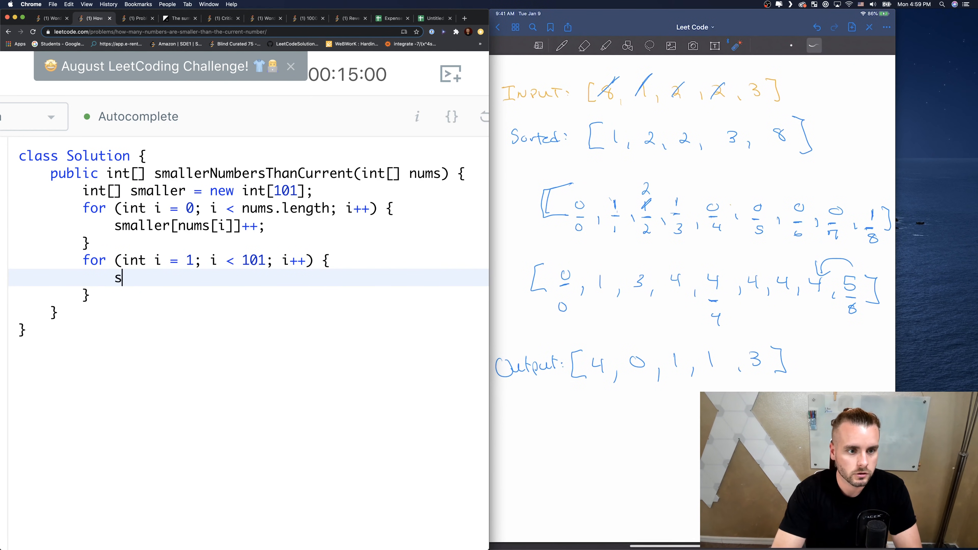
text(maller[i])
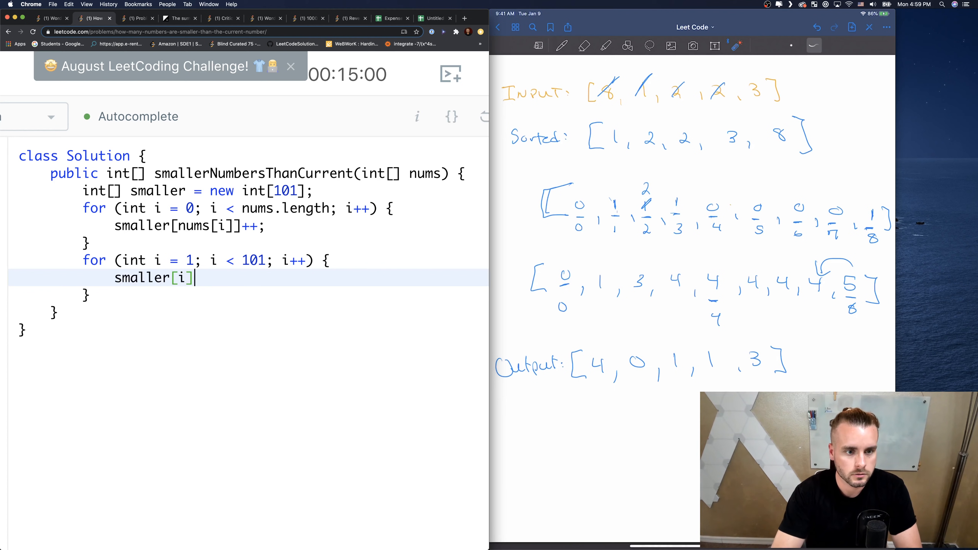
text(+=)
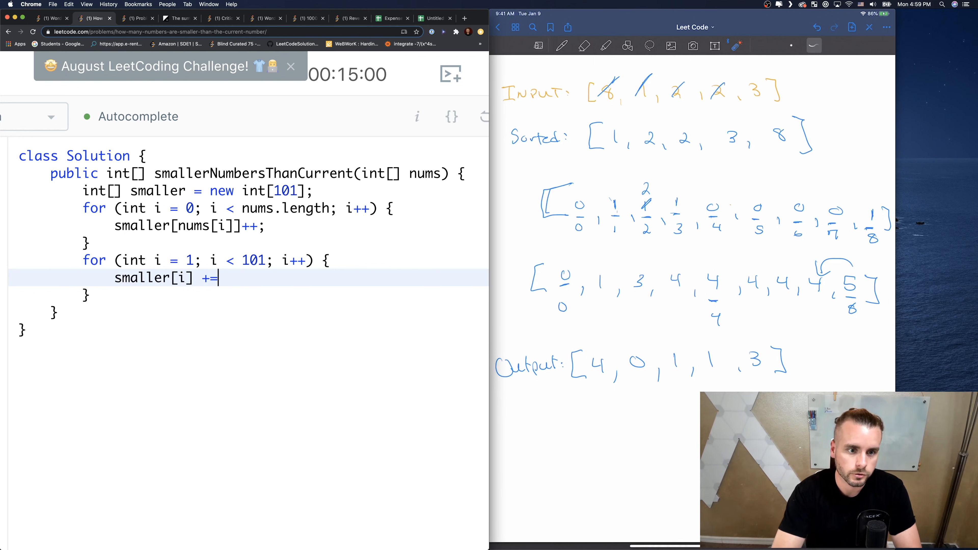
text(smaller[i-1];)
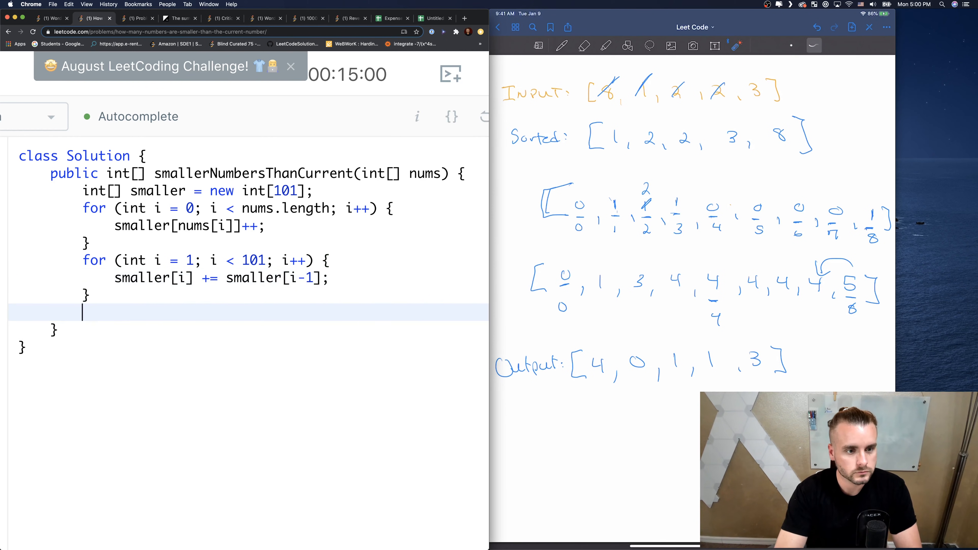
- Write a third for loop header iterating i over nums.length
text(for (i))
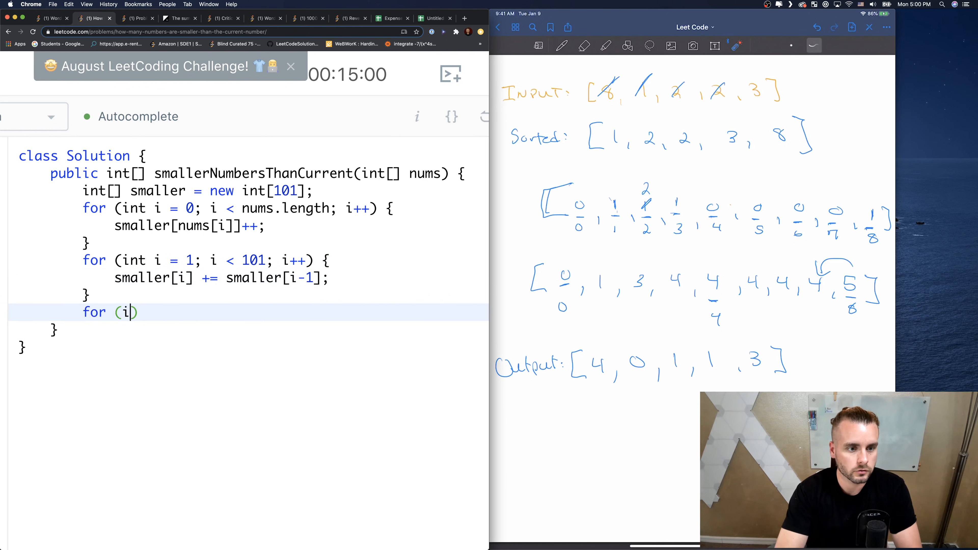
text(nt i = 0; i <)
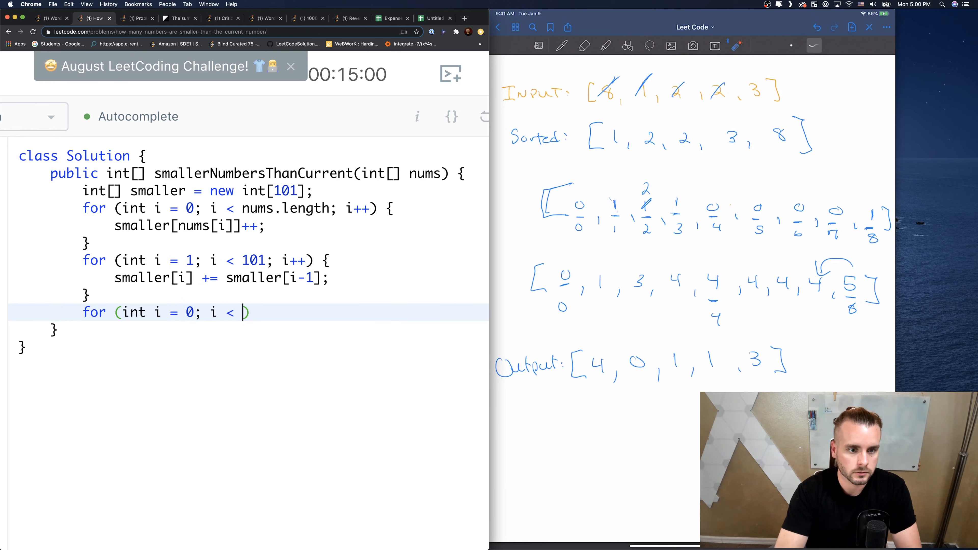
text(nums)
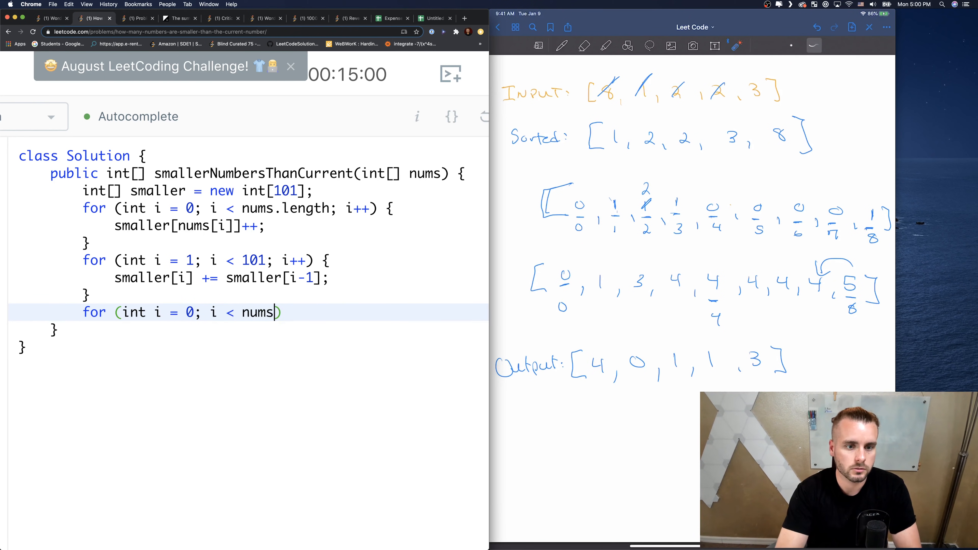
text(.length; i+)
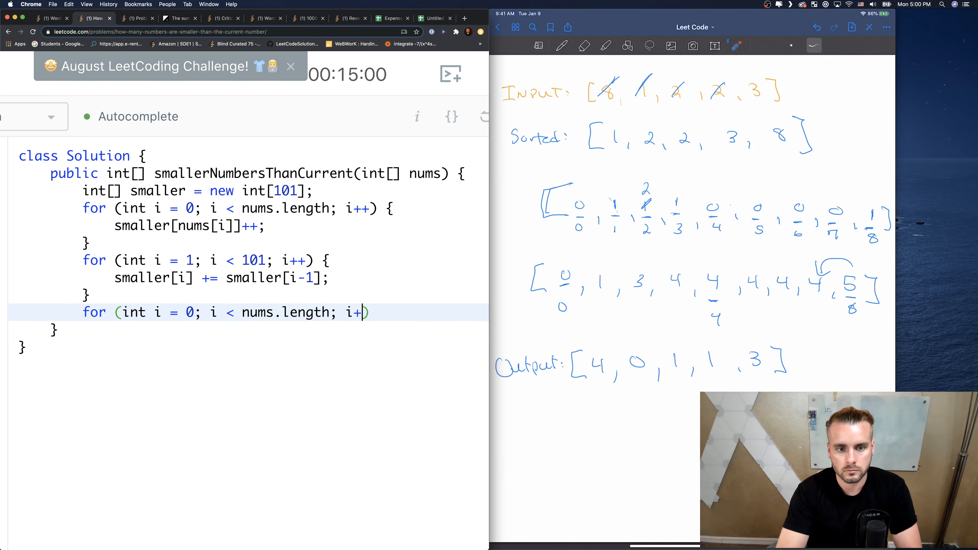
text(+) {)
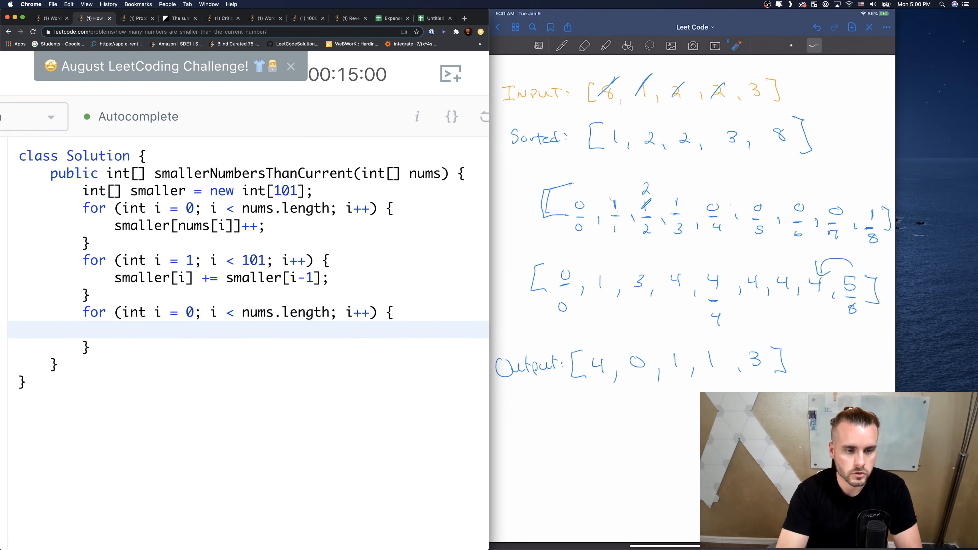
- Store int position = nums[i] inside the loop, fixing a typo in the name
text(int popsit)
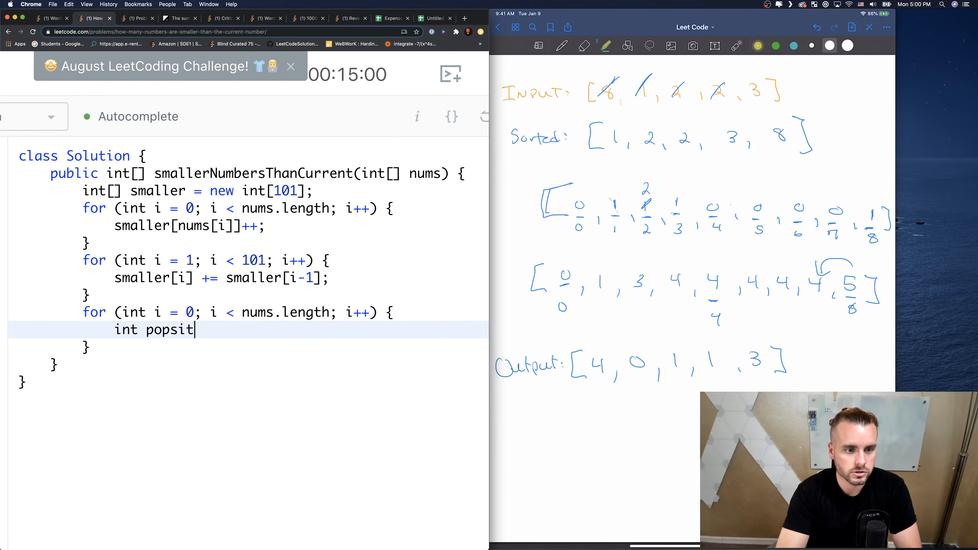
key(Backspace)
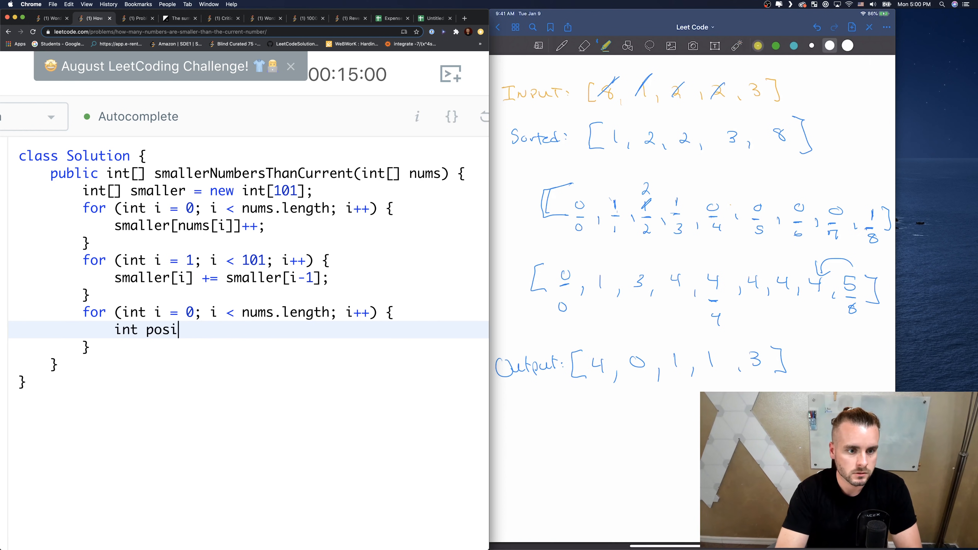
text(tion)
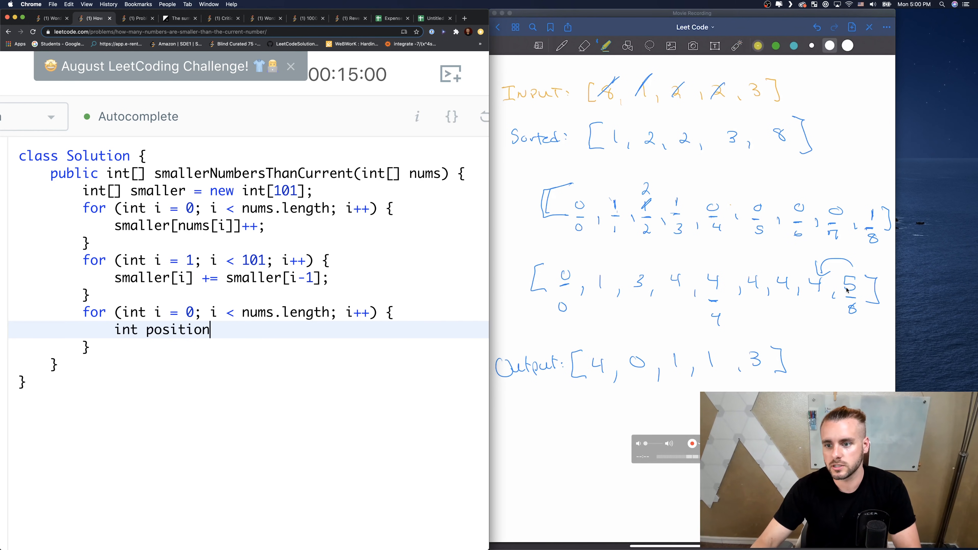
text(=)
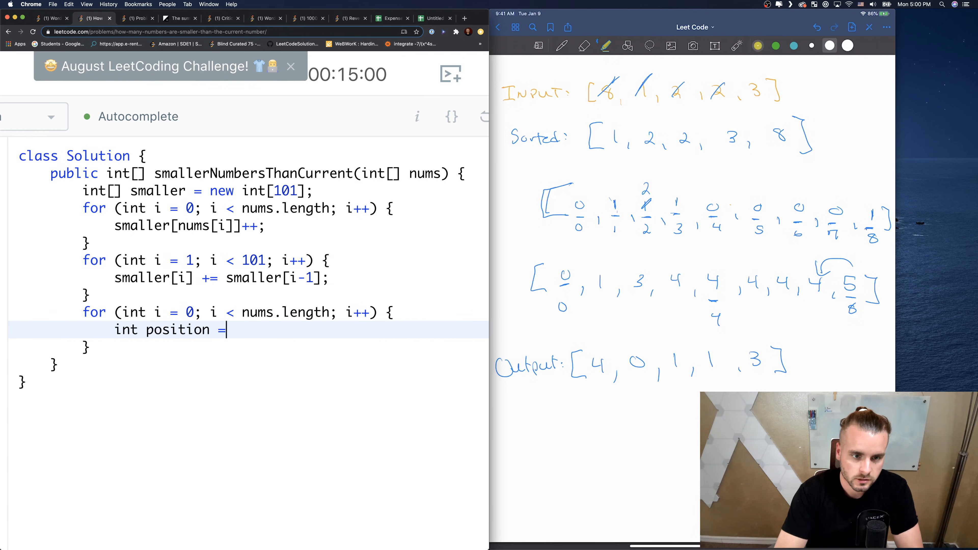
text(nums[i])
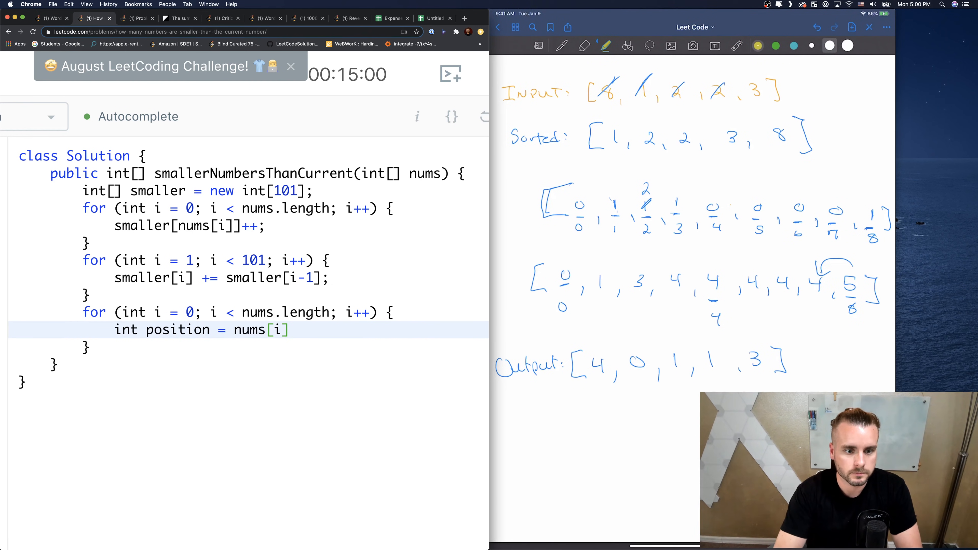
key(enter)
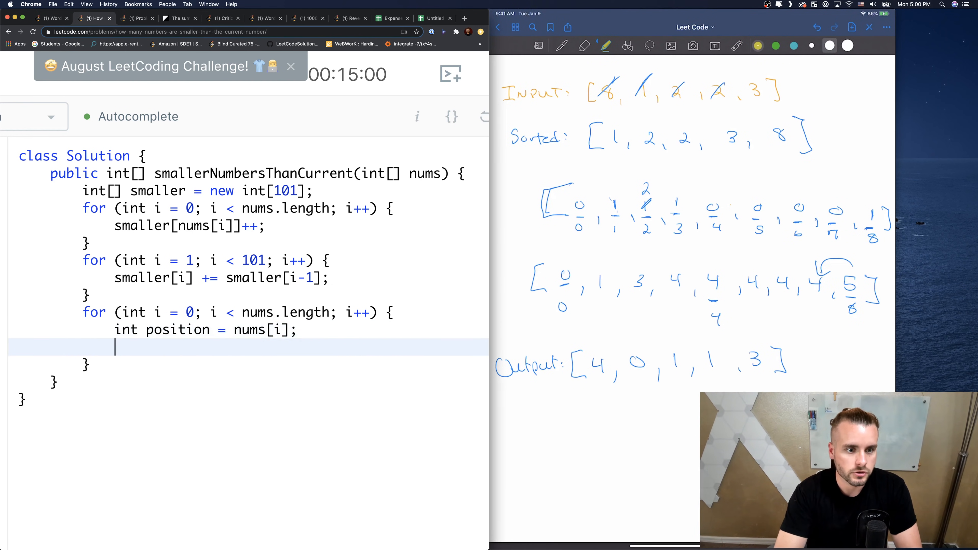
- Start the zero check: if (position == 0) nums[i] =
text(if (posi)
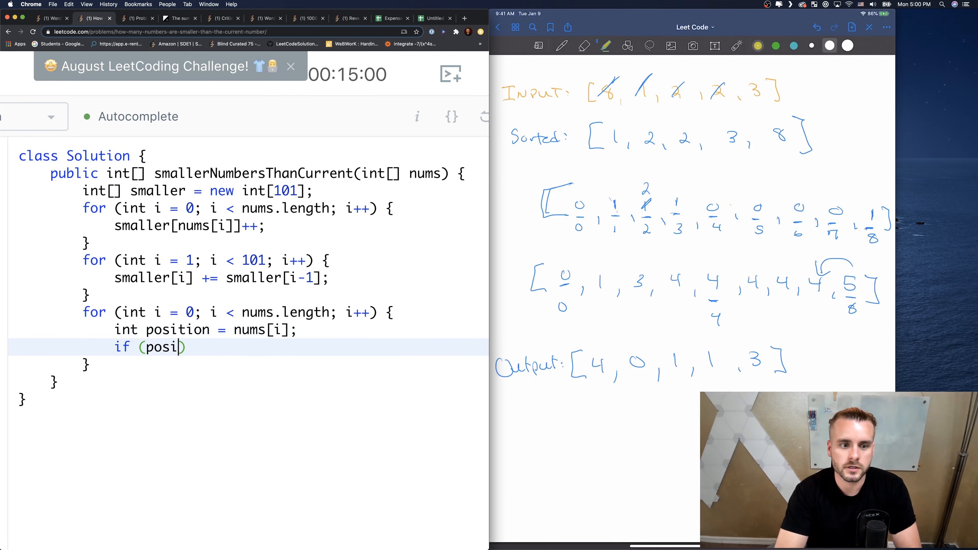
text(tion =)
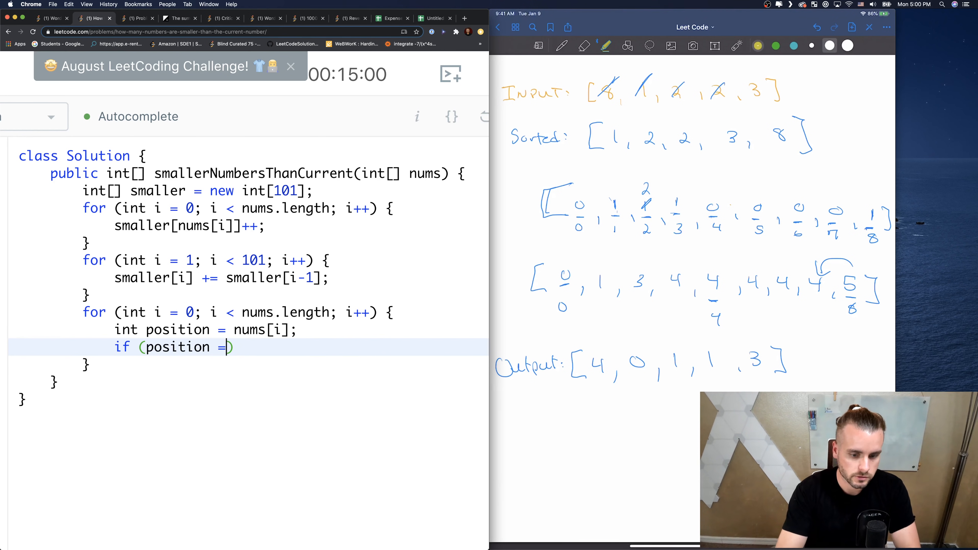
text(= 0))
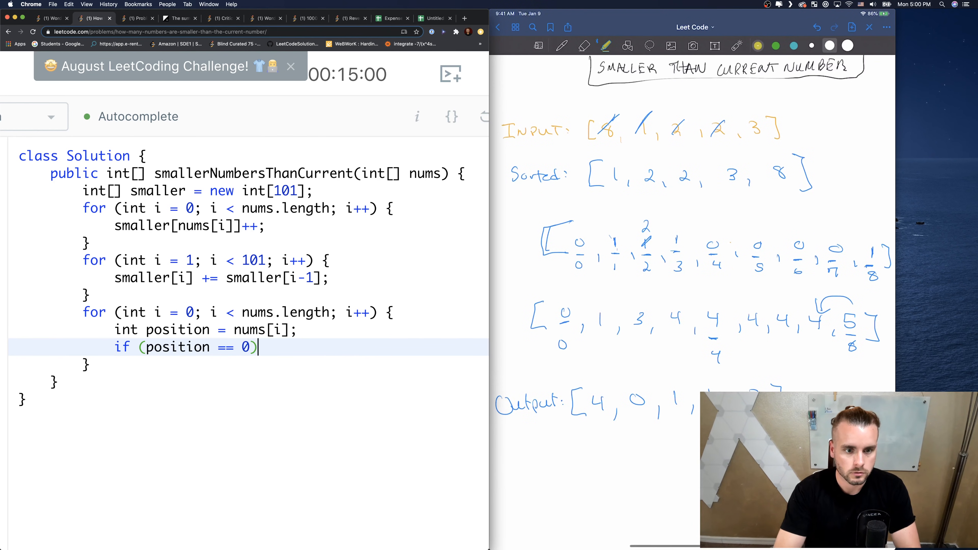
text(nums[i] =)
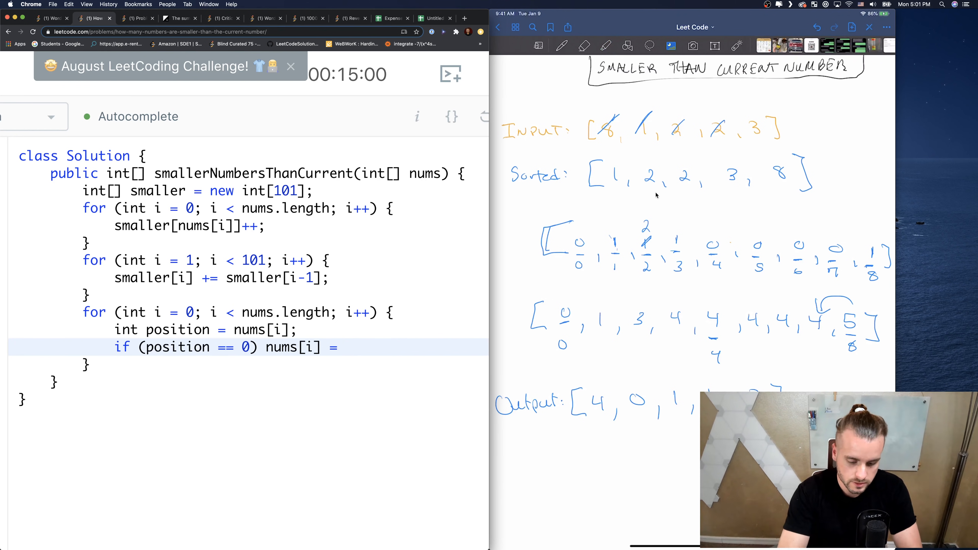
- Finish '= 0;' and add else { nums[i] = smaller[position-1]; }
text(0;)
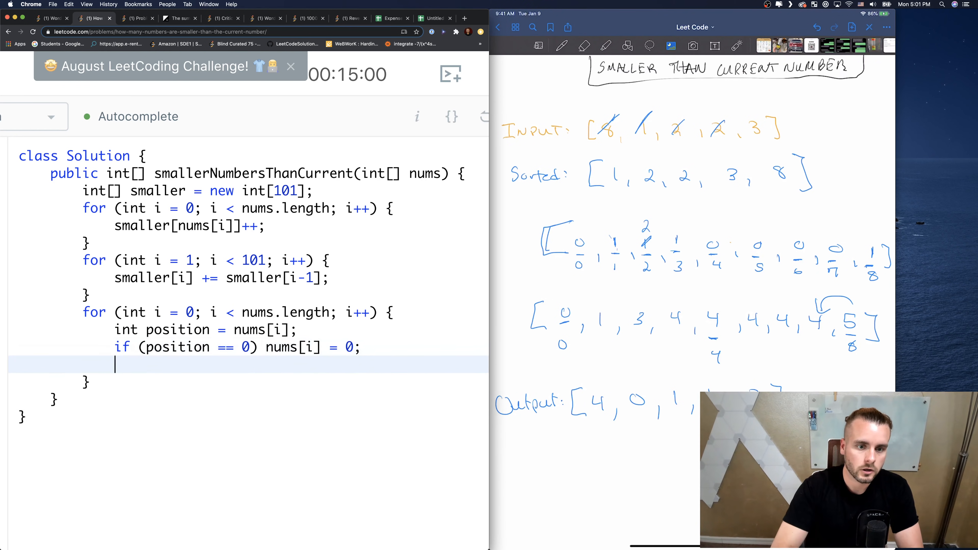
text(else {)
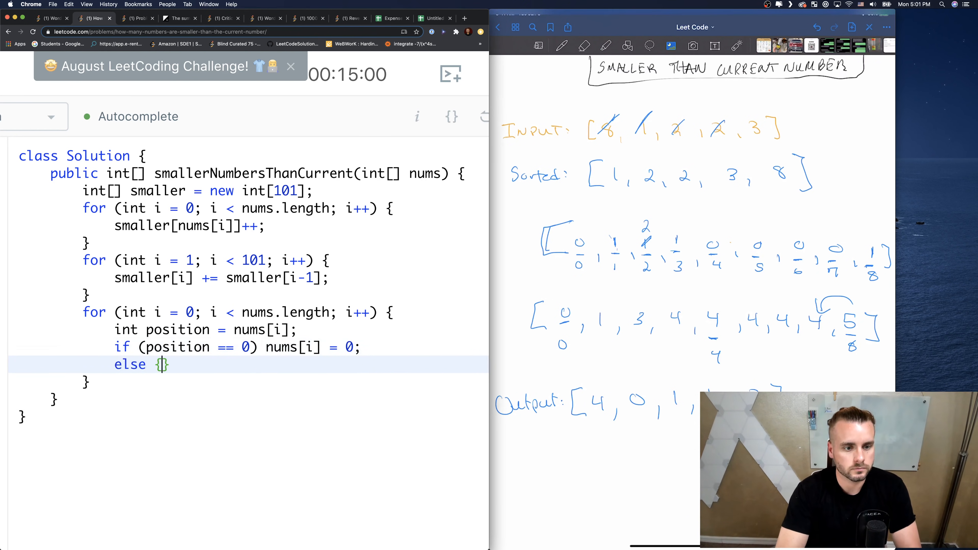
key(enter)
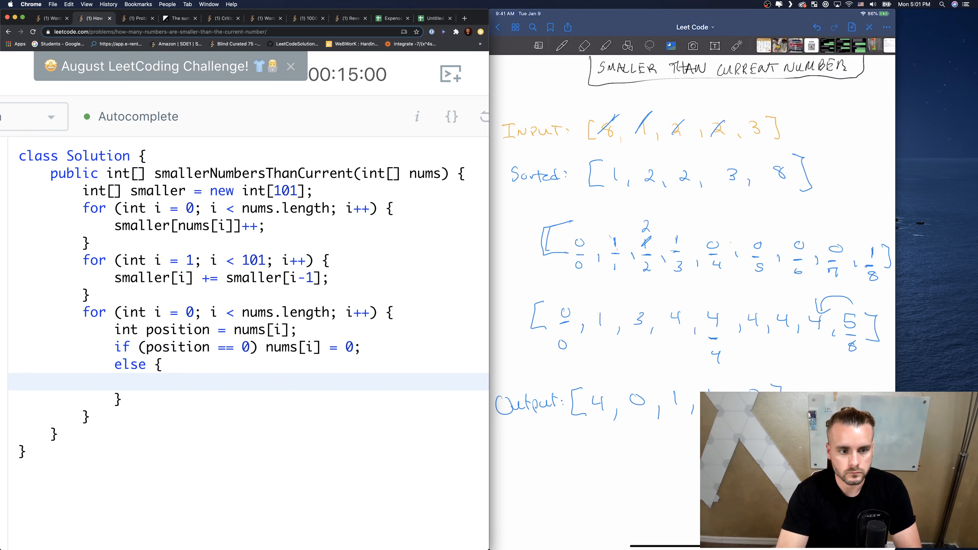
text(nums)
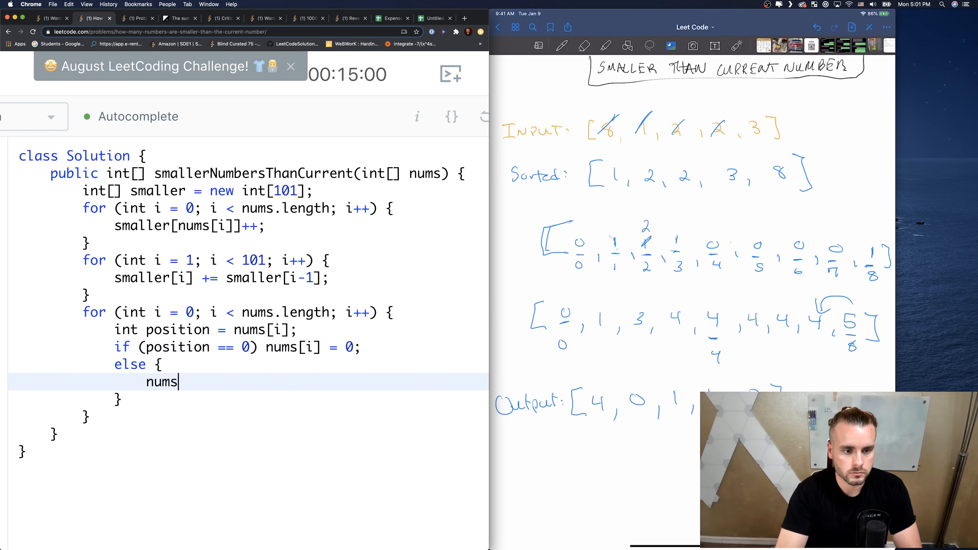
text([i] =)
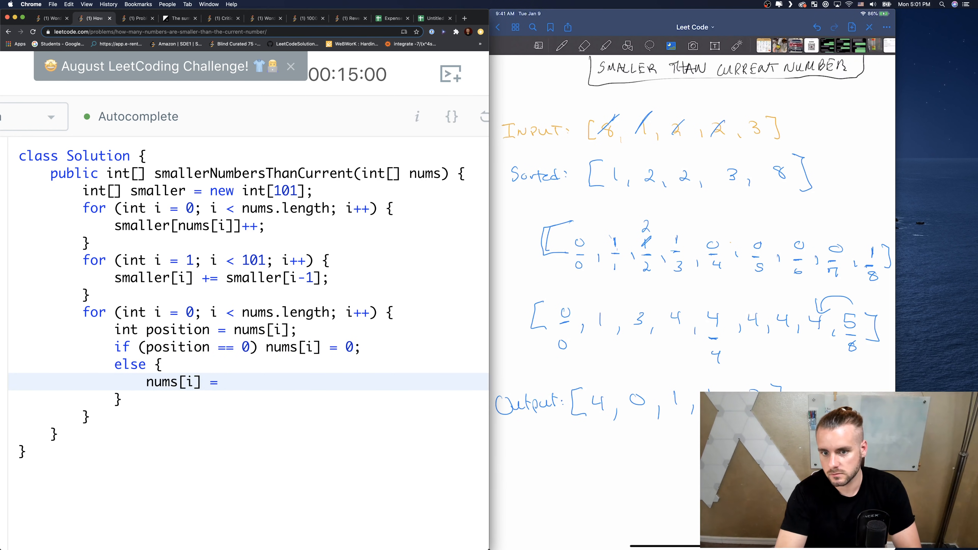
text(smaller[])
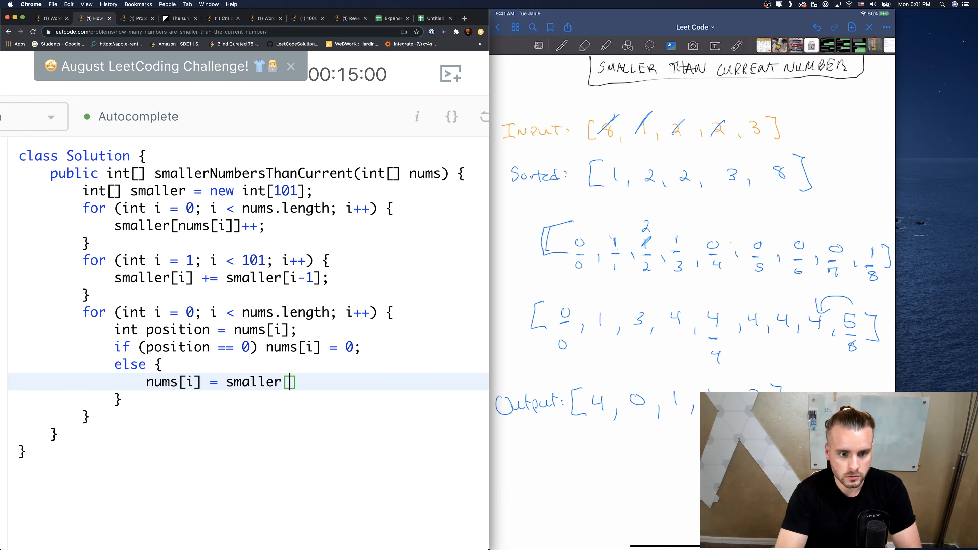
text(positio)
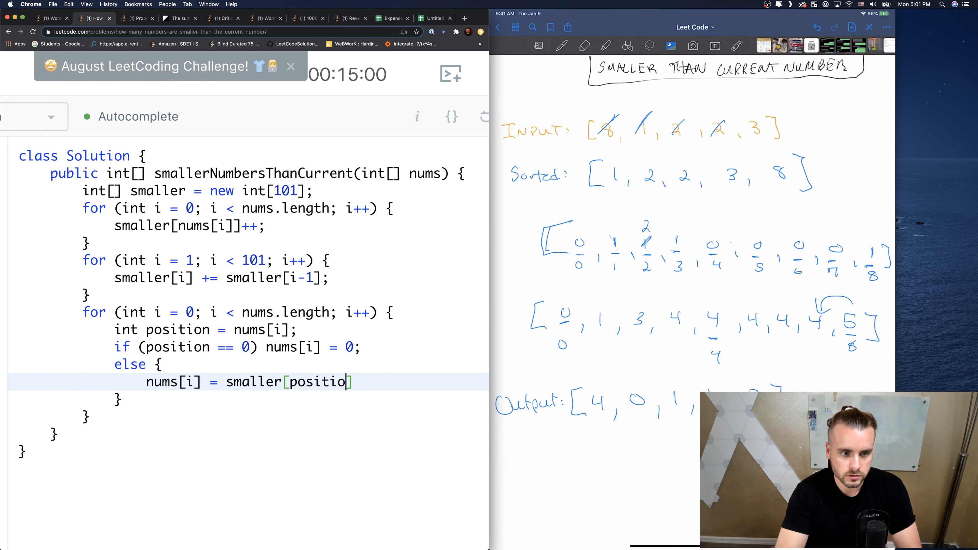
text(n-1])
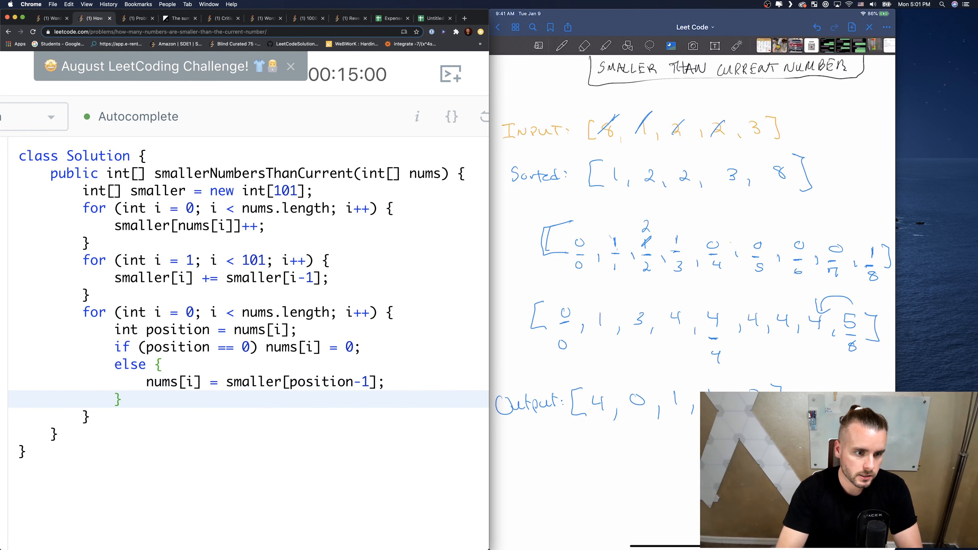
- Return nums after the loop to complete the solution
text(return nums)
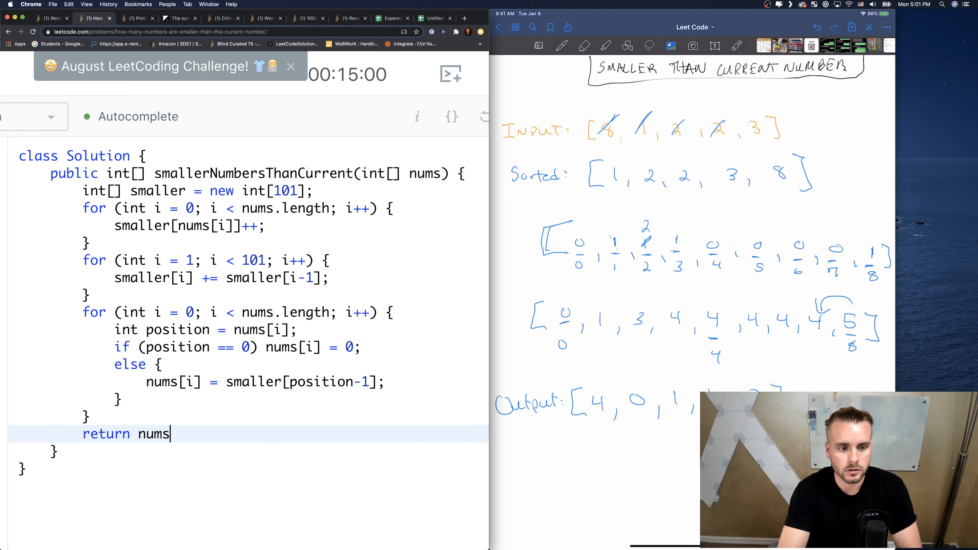
text(;)
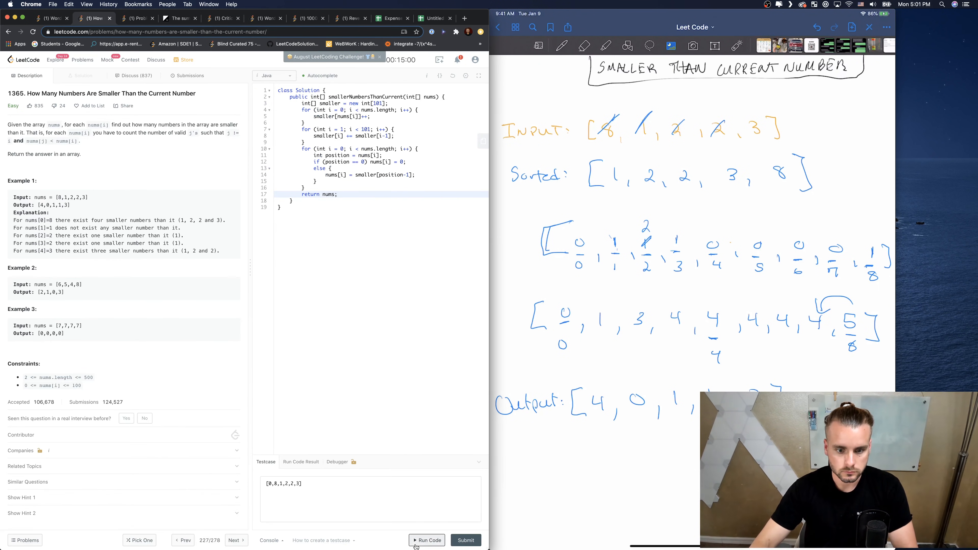
- Run the solution on the sample test, then submit it for an Accepted 1 ms result
click(428, 541)
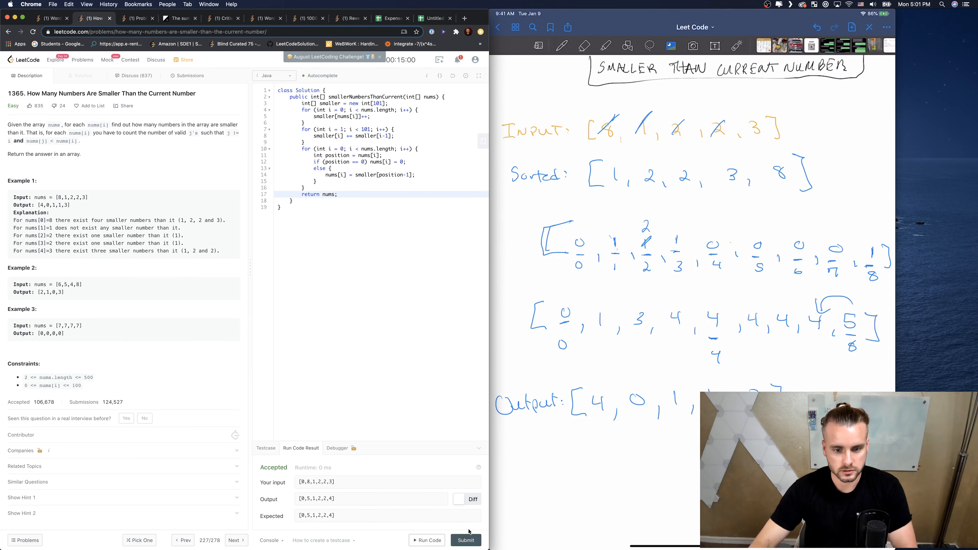
click(465, 540)
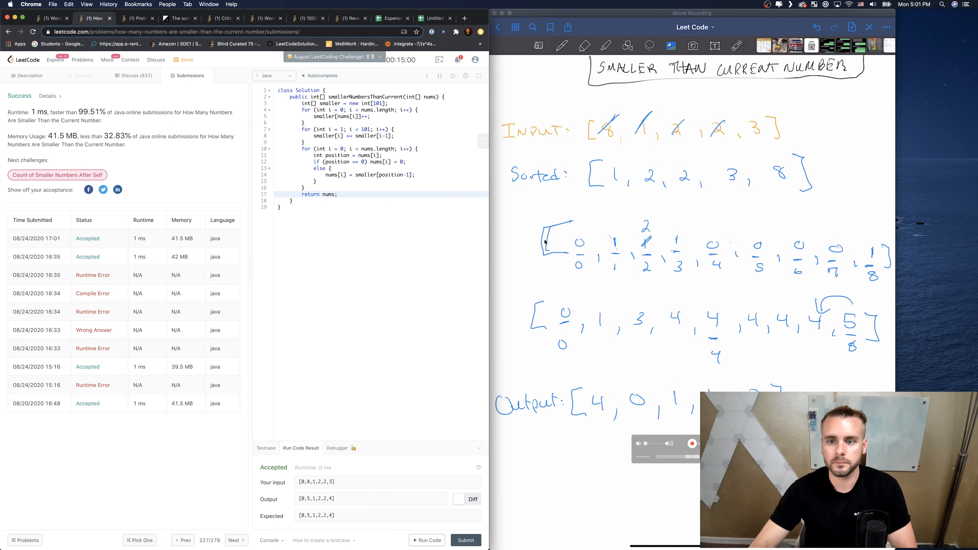
click(344, 187)
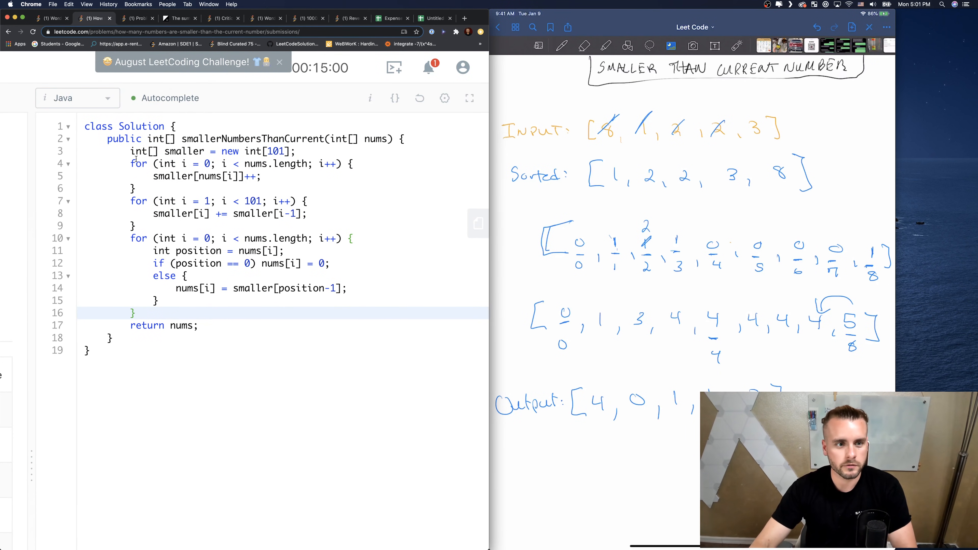
click(284, 151)
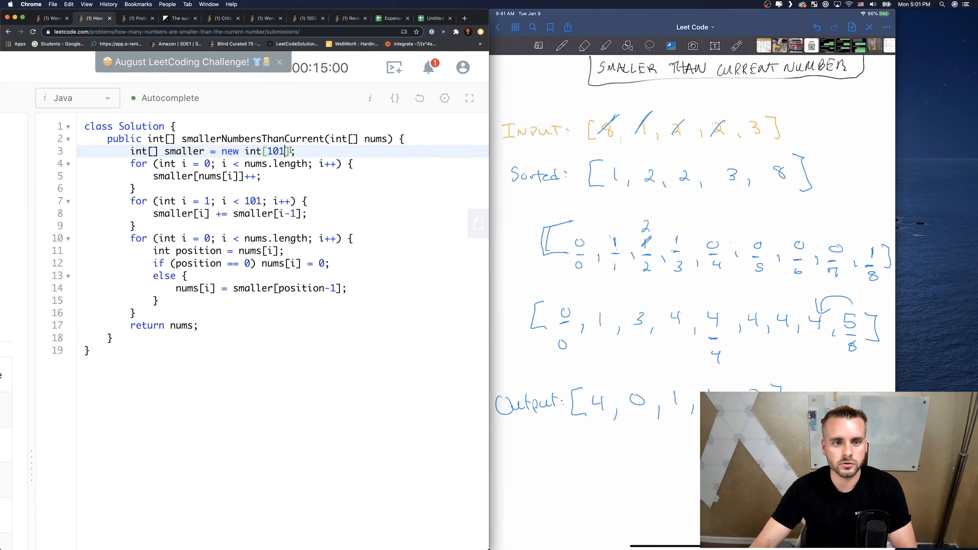